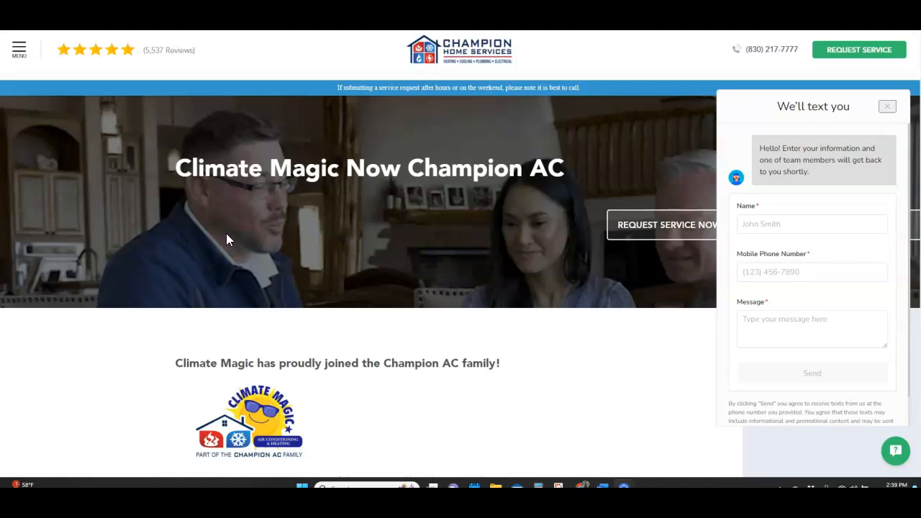
pyautogui.moveTo(233, 236)
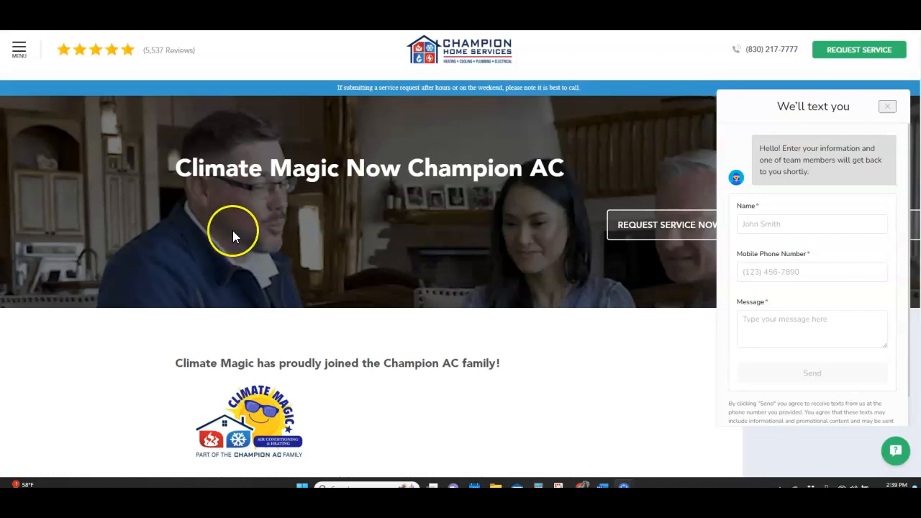
pyautogui.moveTo(302, 213)
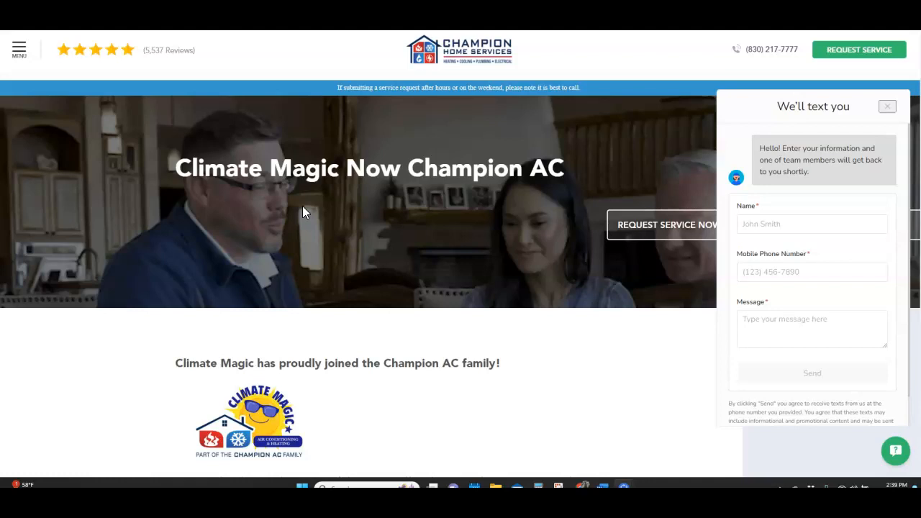
pyautogui.moveTo(323, 213)
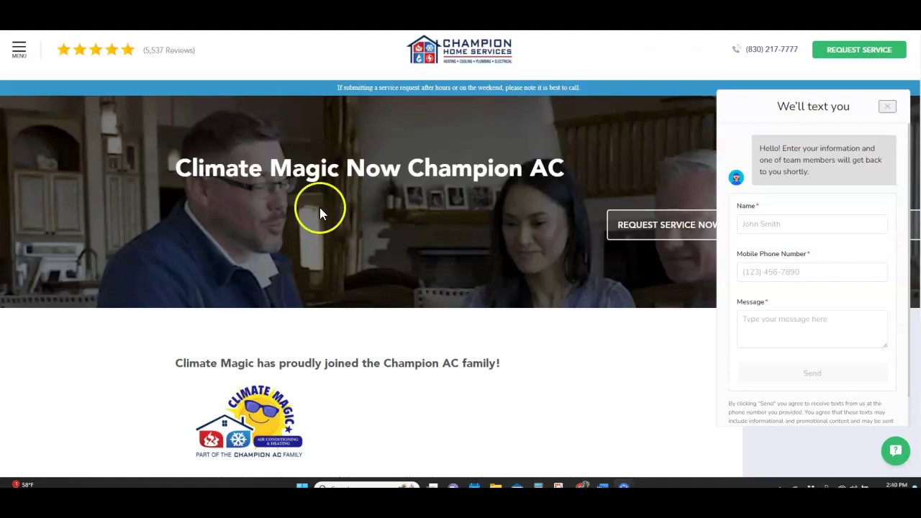
pyautogui.moveTo(432, 231)
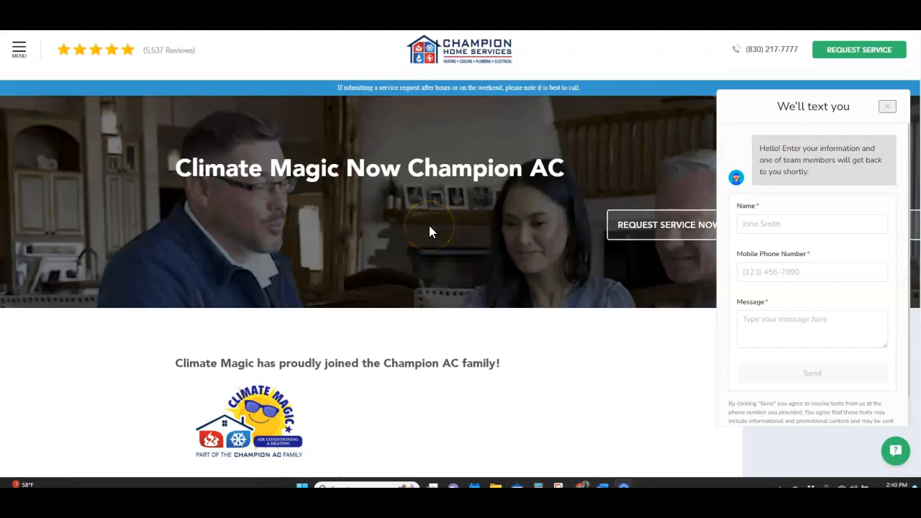
pyautogui.moveTo(429, 227)
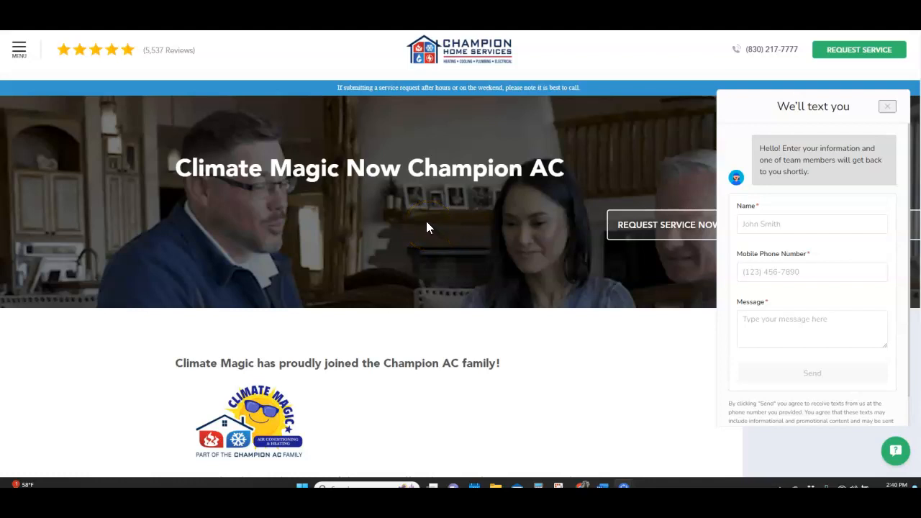
# Scroll through the Climate Magic page content and back up to the banner
pyautogui.scroll(-3)
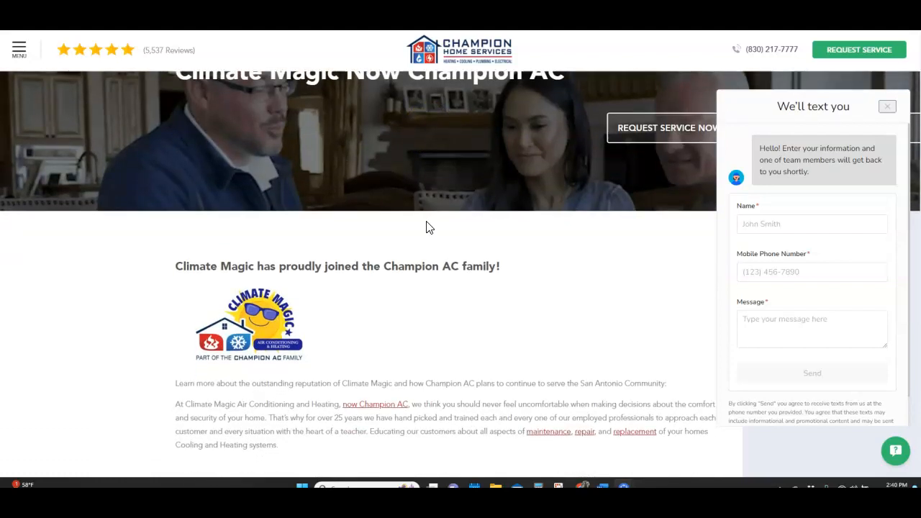
pyautogui.scroll(-3)
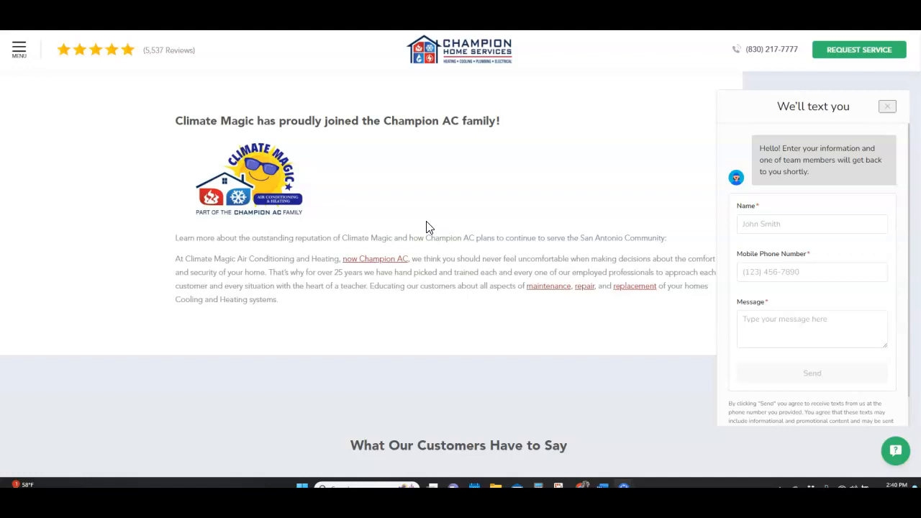
pyautogui.scroll(-3)
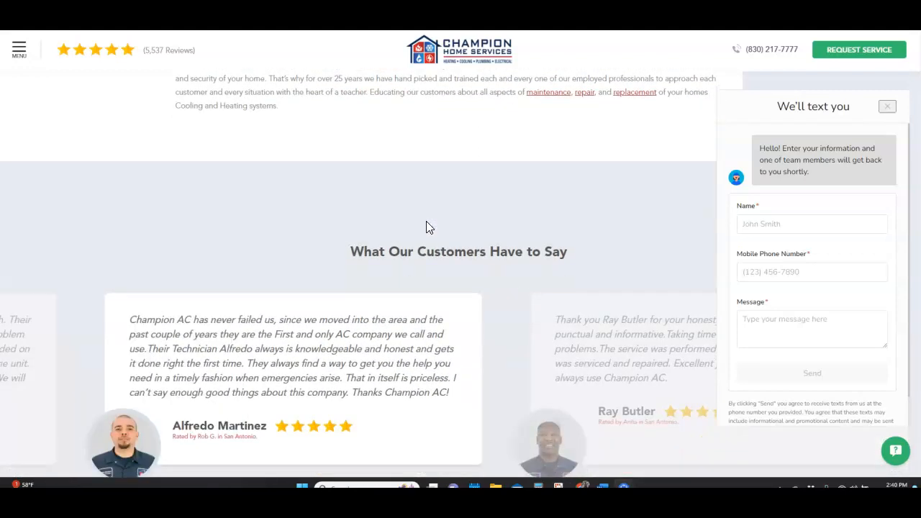
pyautogui.scroll(-3)
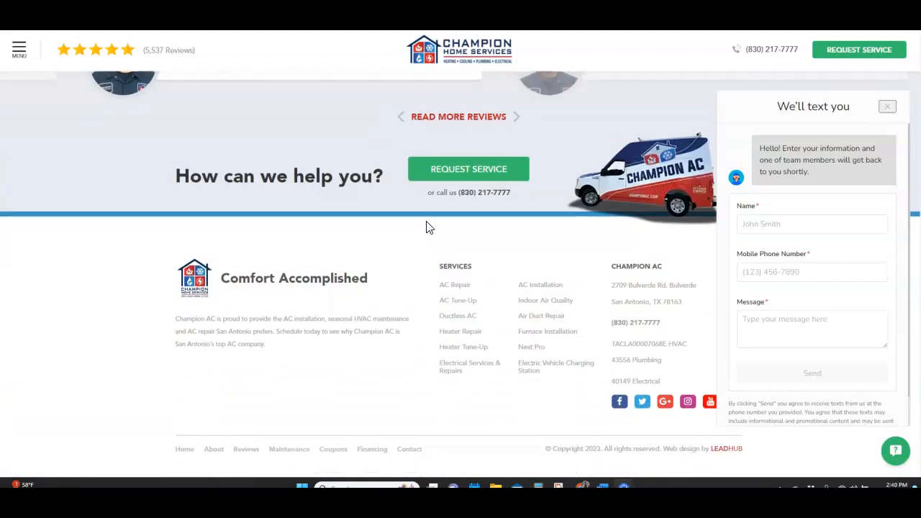
pyautogui.scroll(3)
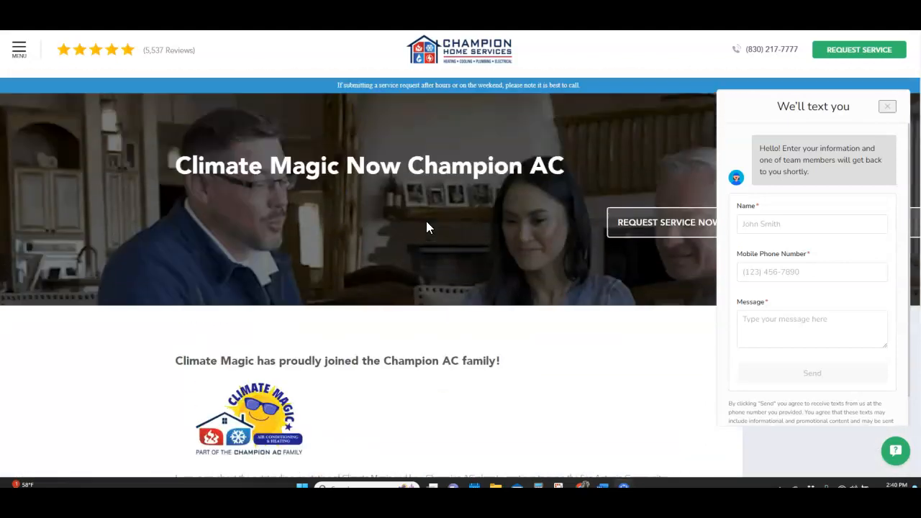
pyautogui.scroll(-3)
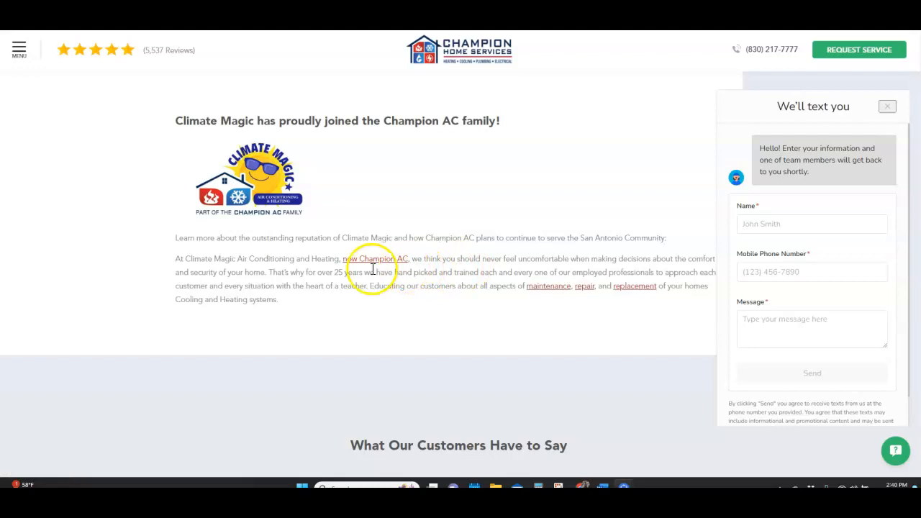
pyautogui.scroll(-3)
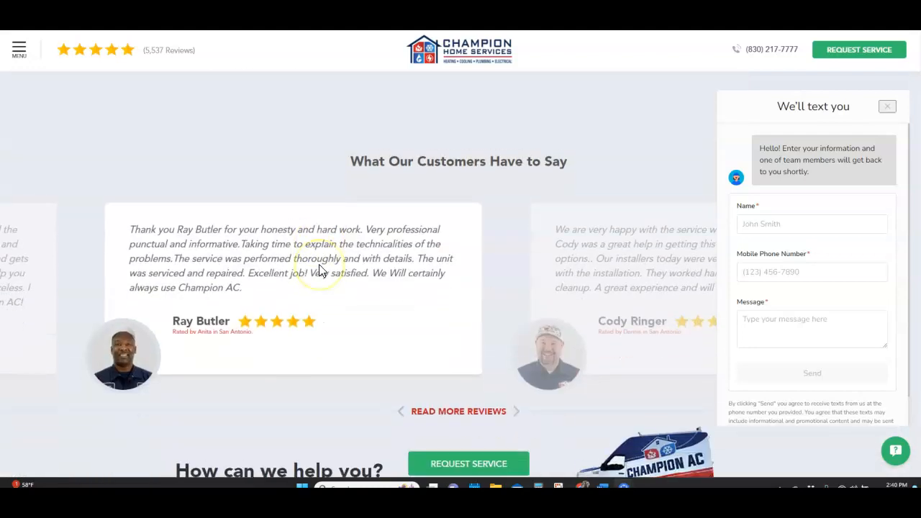
pyautogui.scroll(-3)
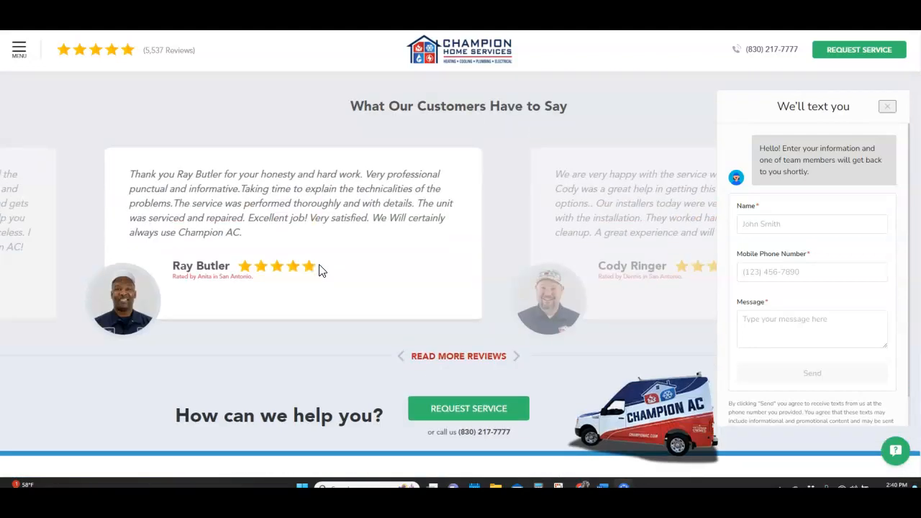
pyautogui.scroll(3)
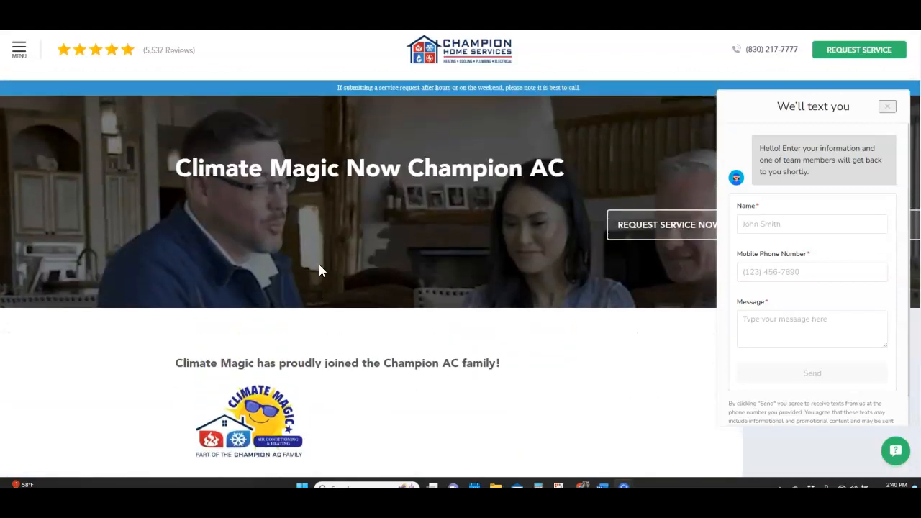
pyautogui.scroll(-3)
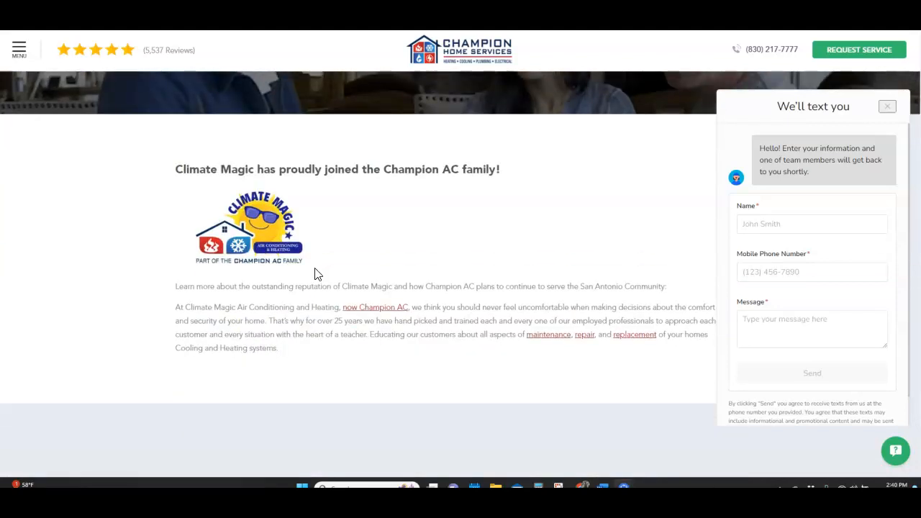
pyautogui.moveTo(464, 320)
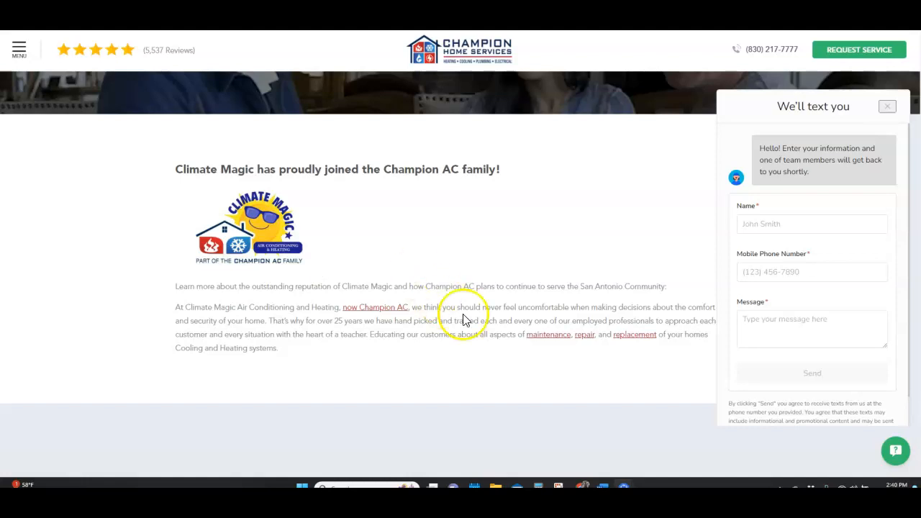
pyautogui.moveTo(389, 246)
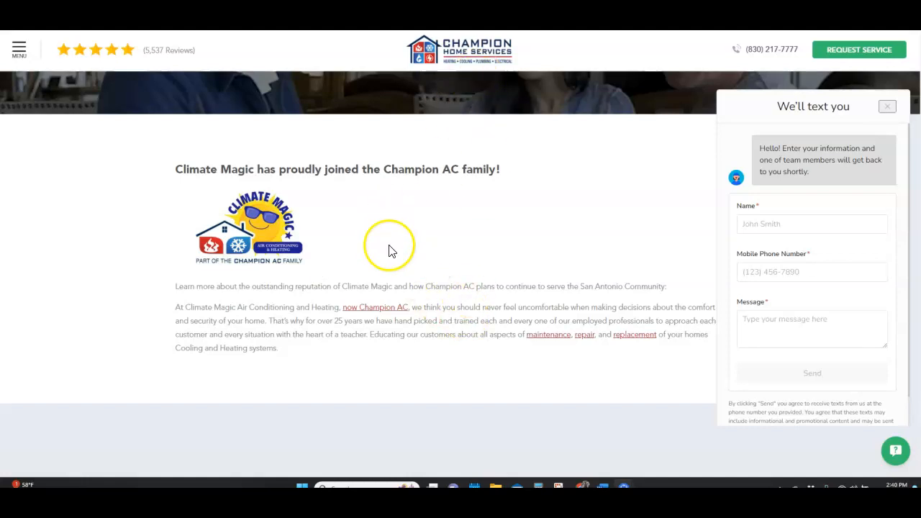
pyautogui.moveTo(548, 350)
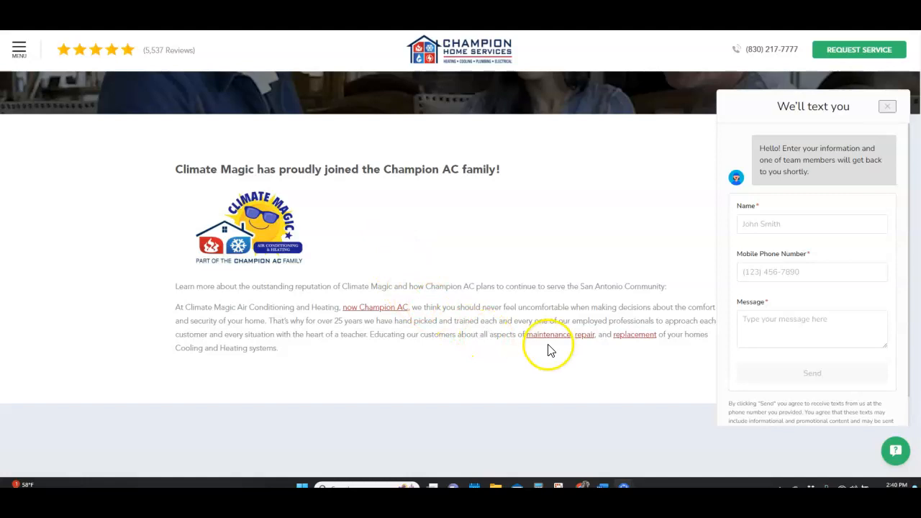
pyautogui.moveTo(550, 334)
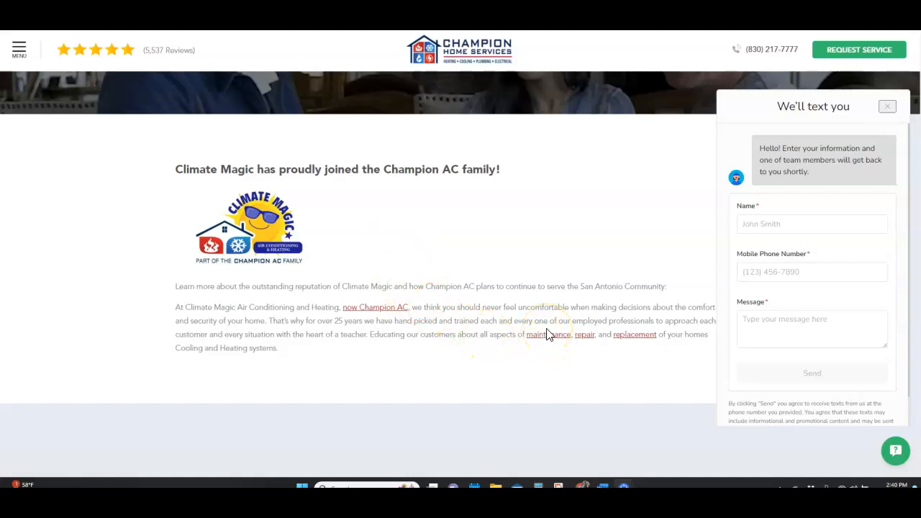
pyautogui.moveTo(435, 276)
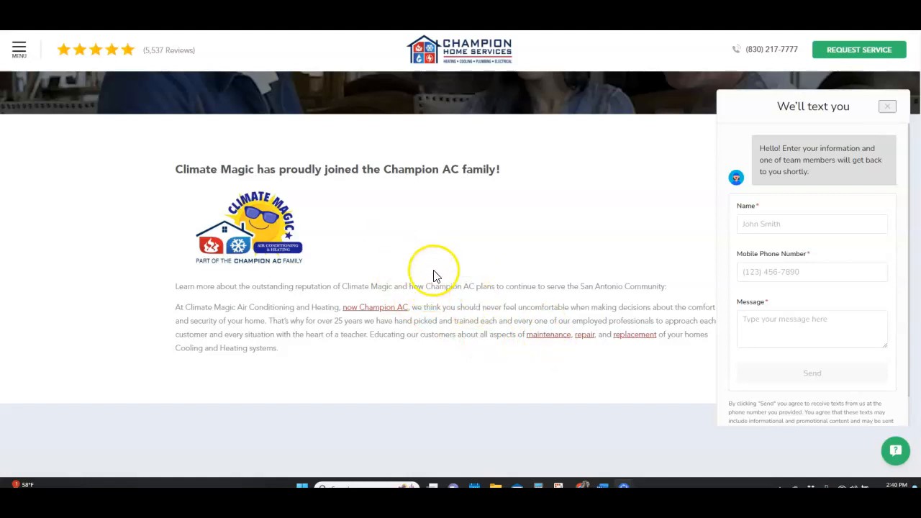
pyautogui.scroll(-3)
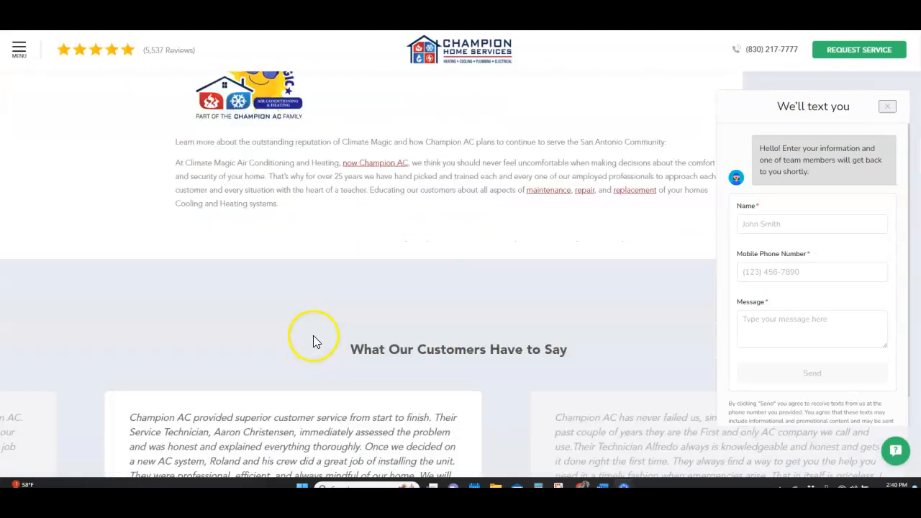
pyautogui.scroll(-3)
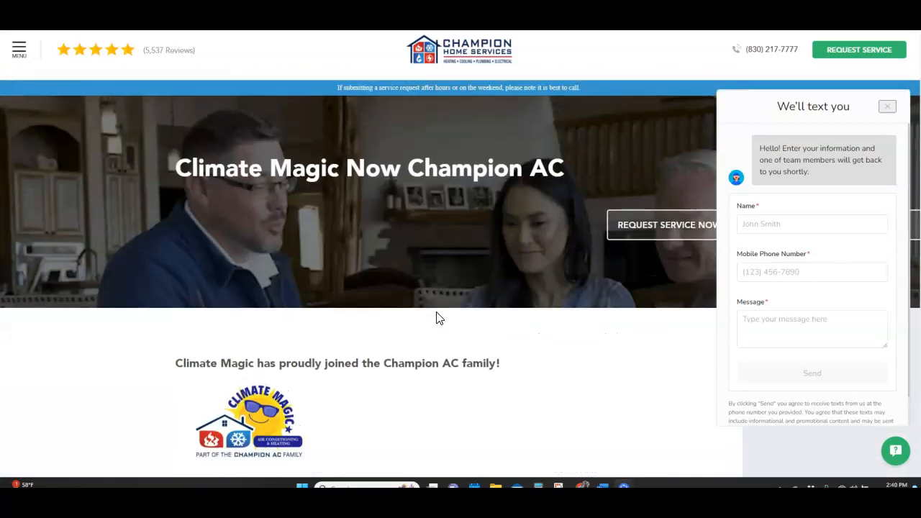
pyautogui.moveTo(310, 292)
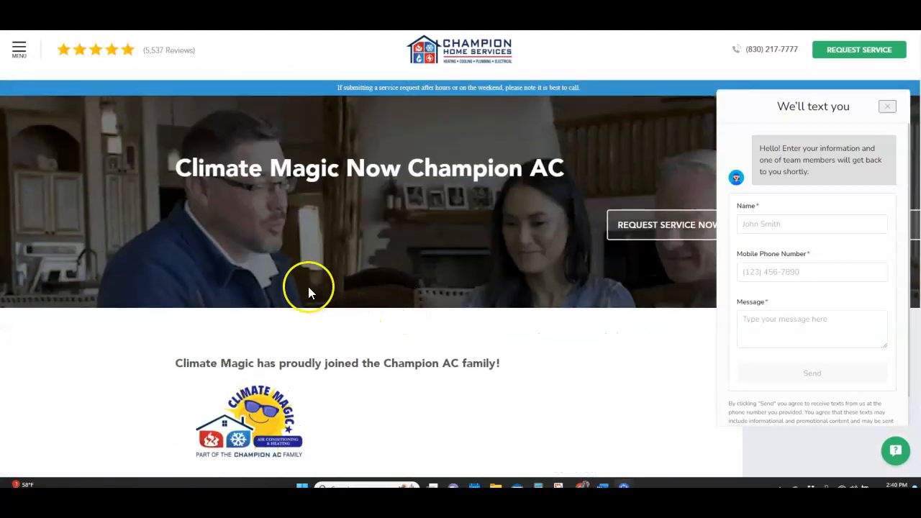
pyautogui.scroll(-3)
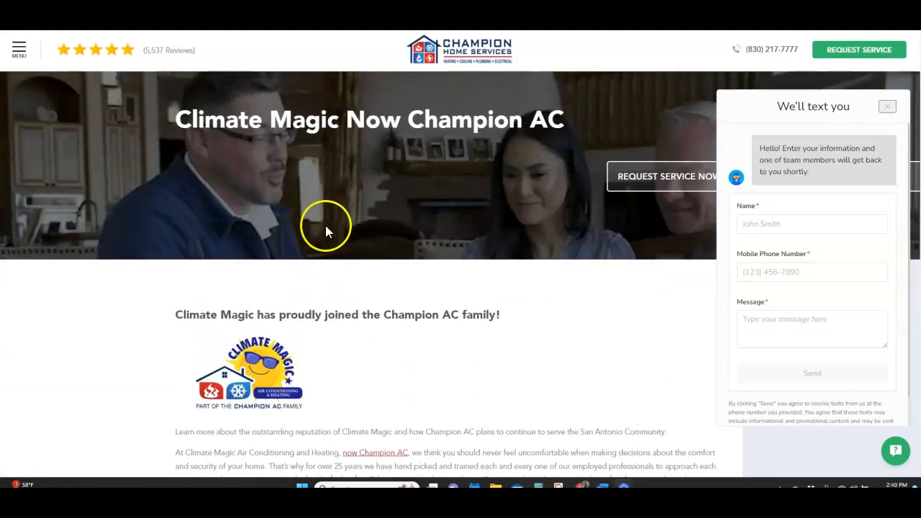
pyautogui.moveTo(285, 118)
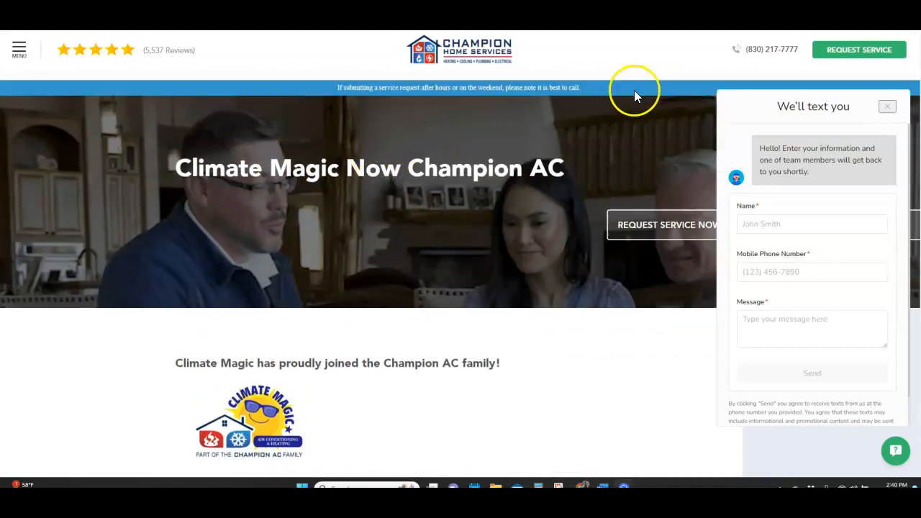
pyautogui.moveTo(875, 55)
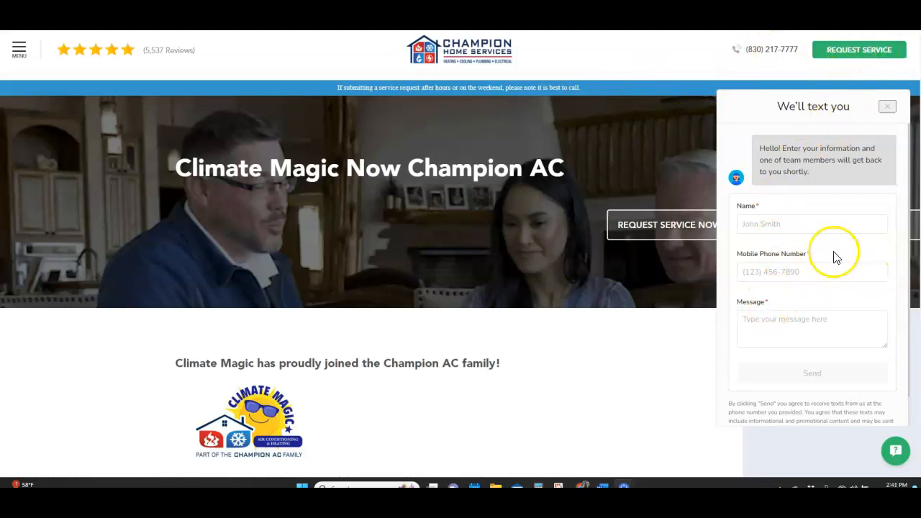
pyautogui.scroll(-3)
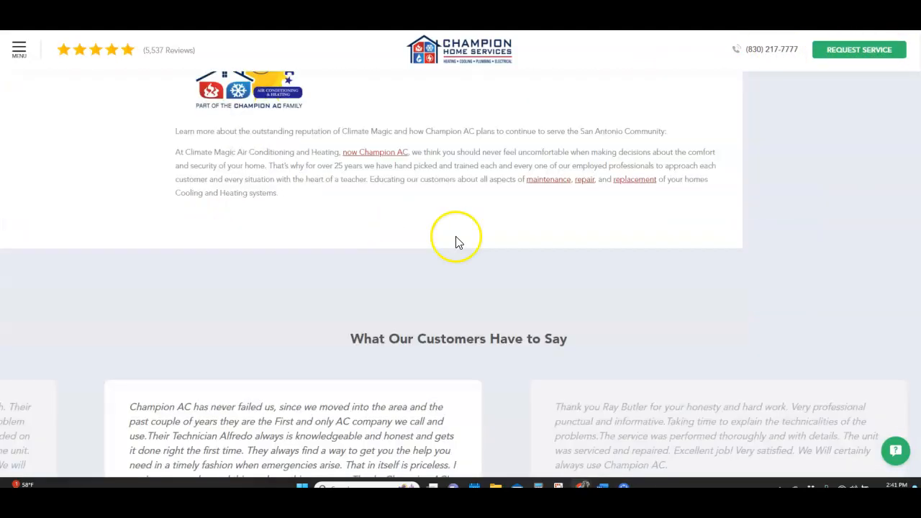
pyautogui.scroll(-3)
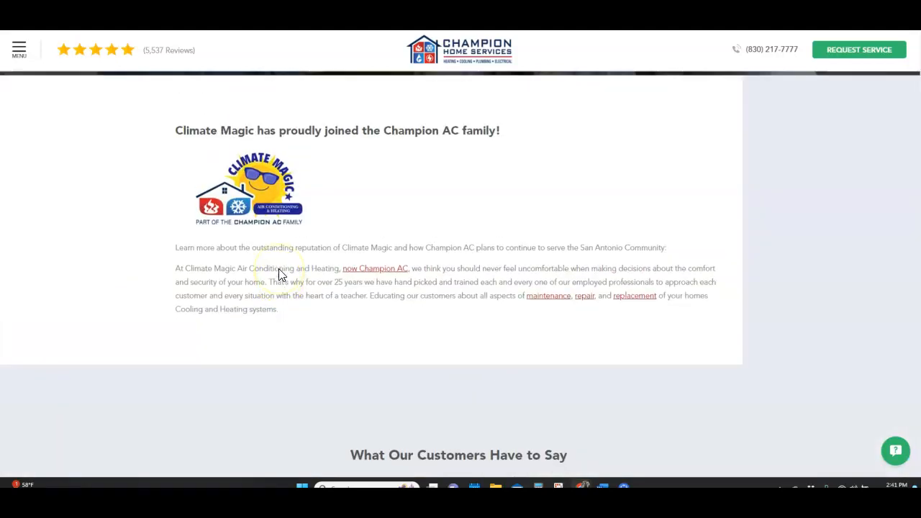
pyautogui.scroll(3)
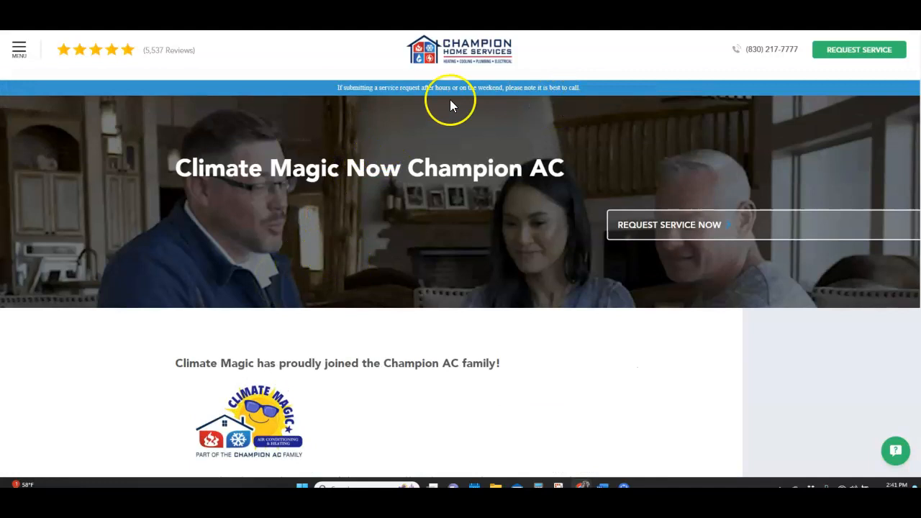
# Open the hamburger side menu listing services, financing, careers and coupons
pyautogui.click(20, 47)
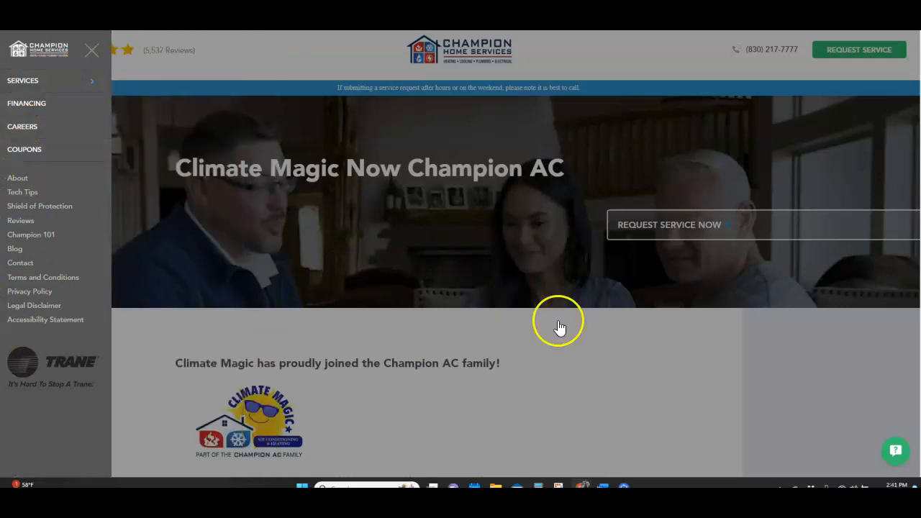
pyautogui.click(92, 50)
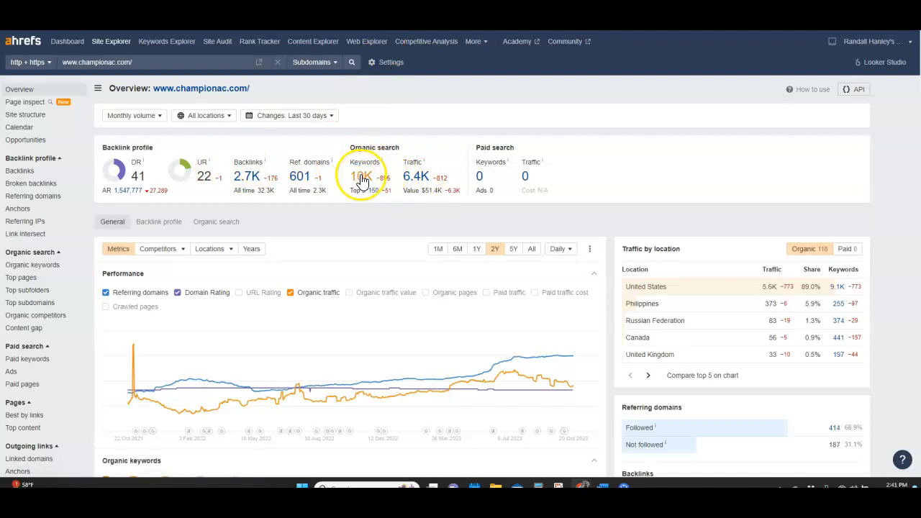
pyautogui.moveTo(426, 179)
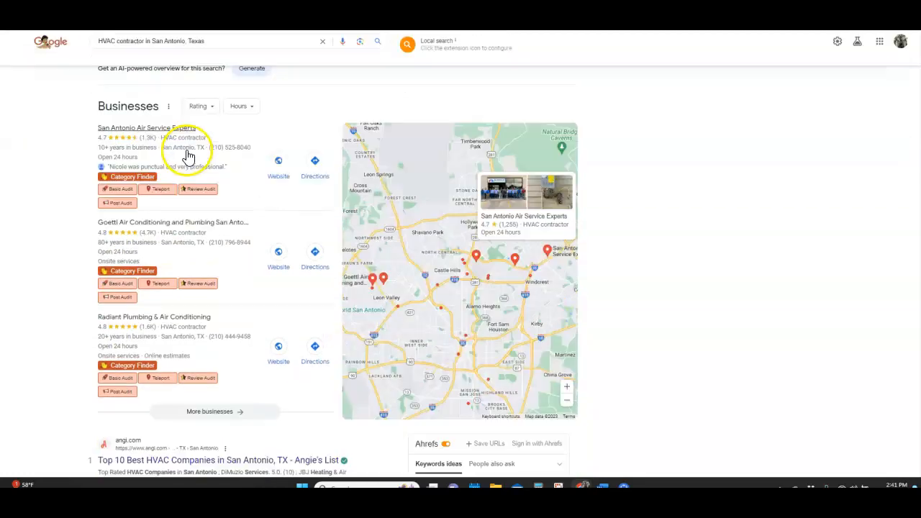
# Scroll the HVAC contractor results and the Champion AC - Climate Magic panel: 4.9 rating, 190 reviews, hours, products
pyautogui.scroll(-3)
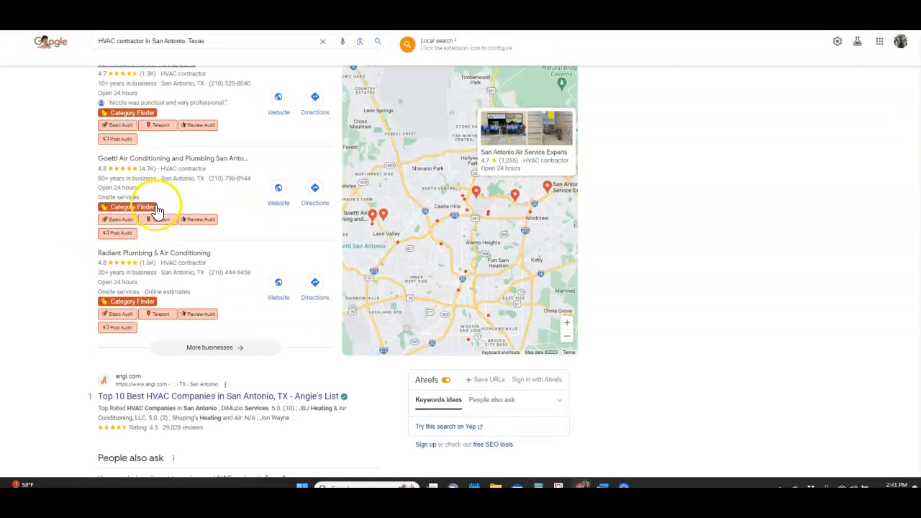
pyautogui.scroll(-3)
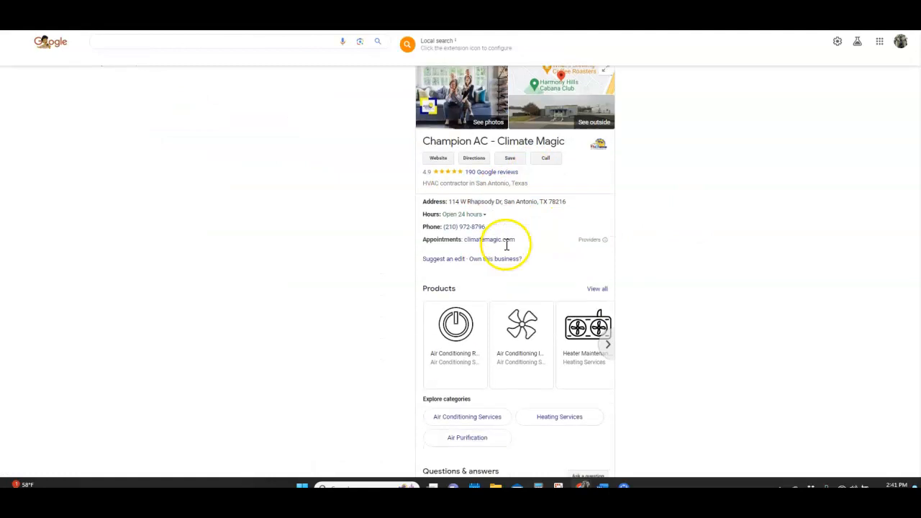
pyautogui.scroll(3)
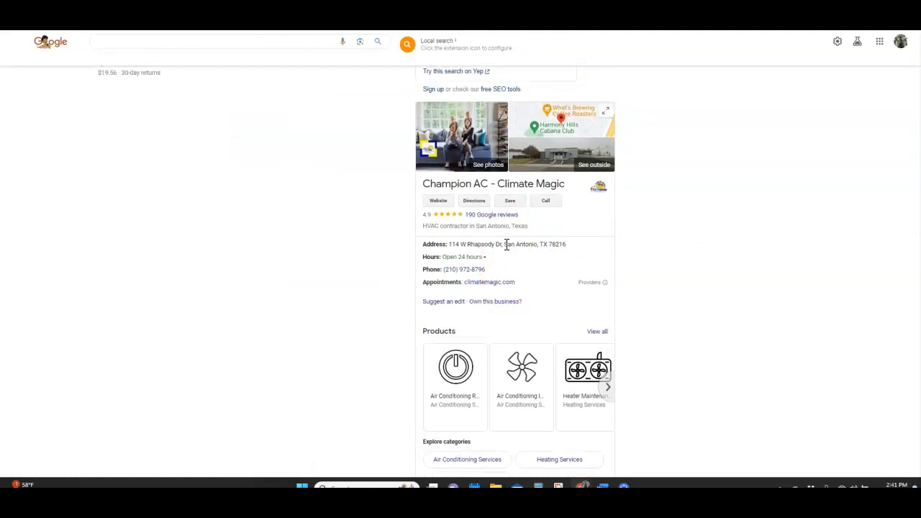
pyautogui.scroll(-3)
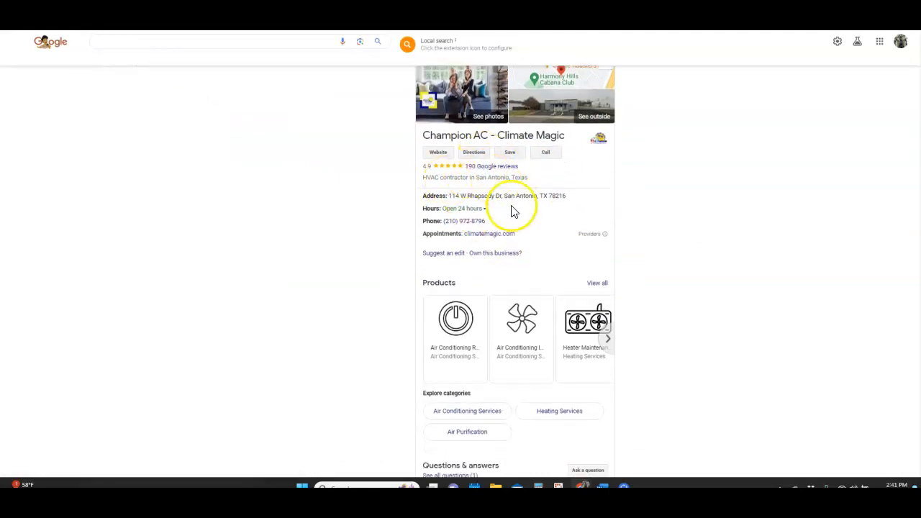
pyautogui.scroll(-3)
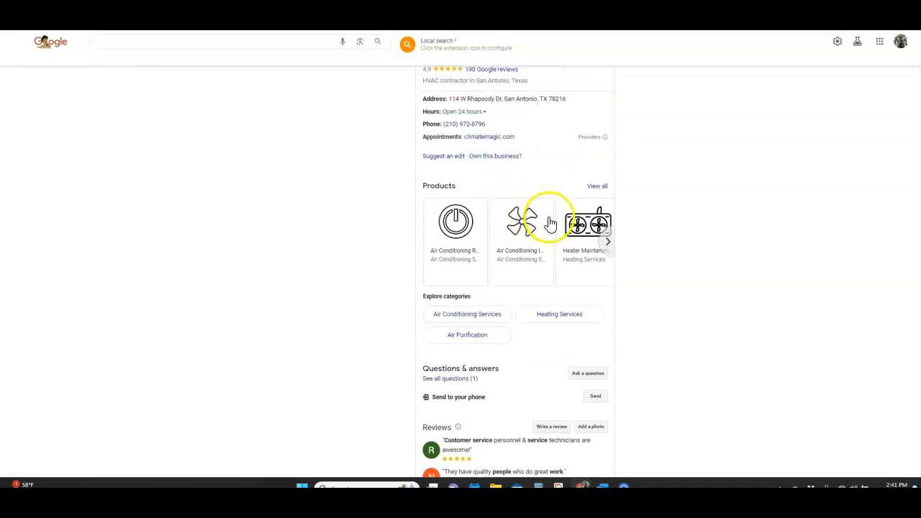
pyautogui.scroll(-3)
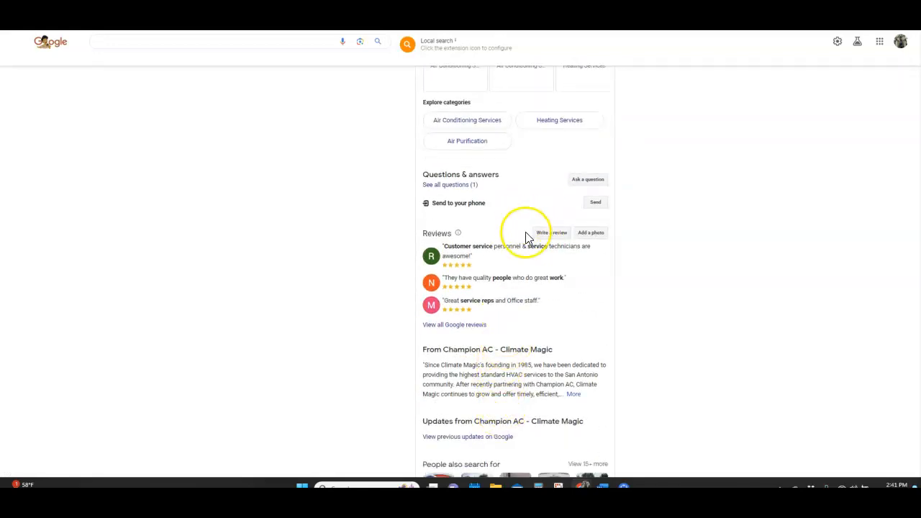
pyautogui.scroll(-3)
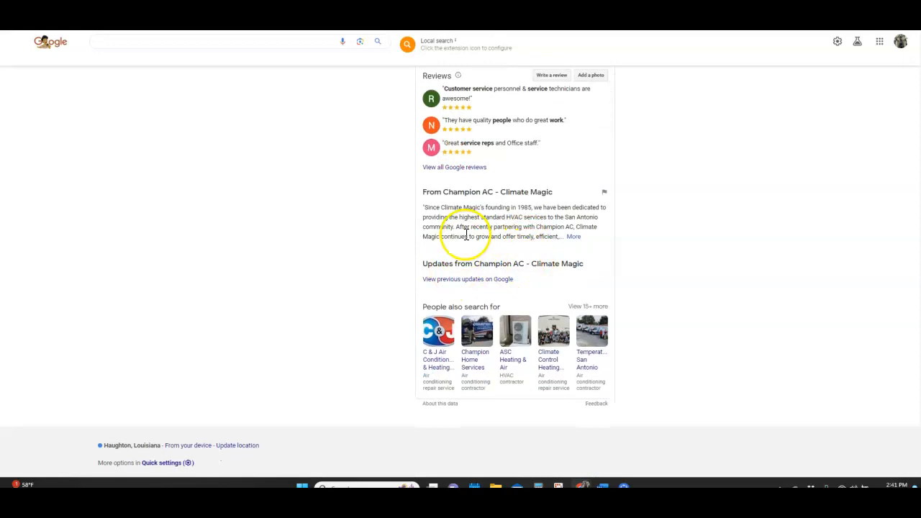
pyautogui.scroll(3)
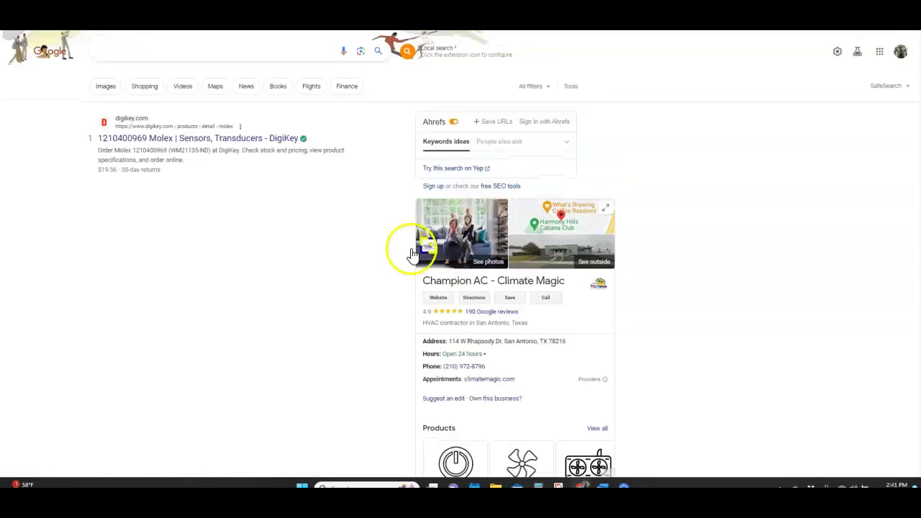
pyautogui.moveTo(461, 98)
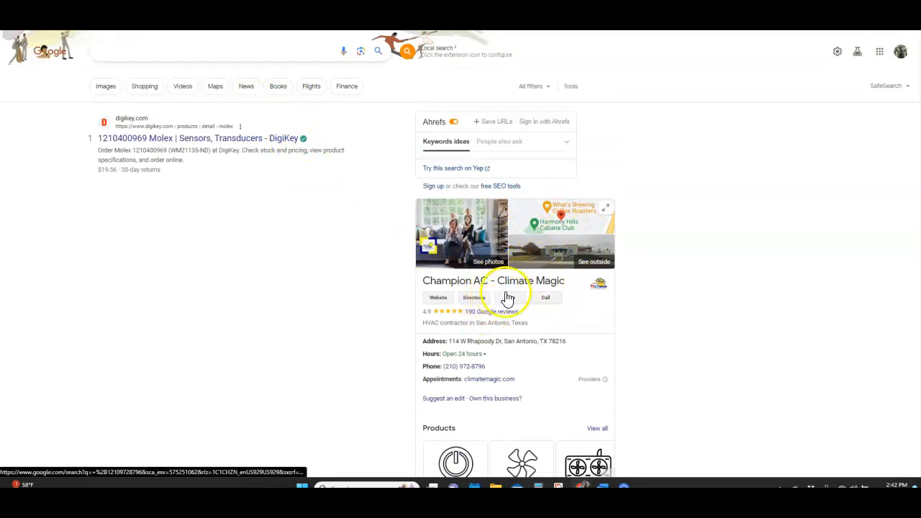
pyautogui.moveTo(446, 216)
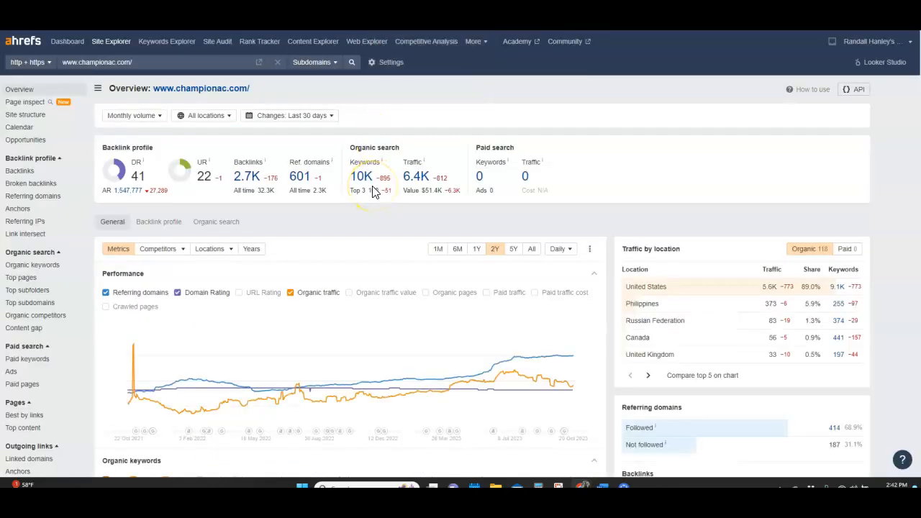
pyautogui.moveTo(338, 236)
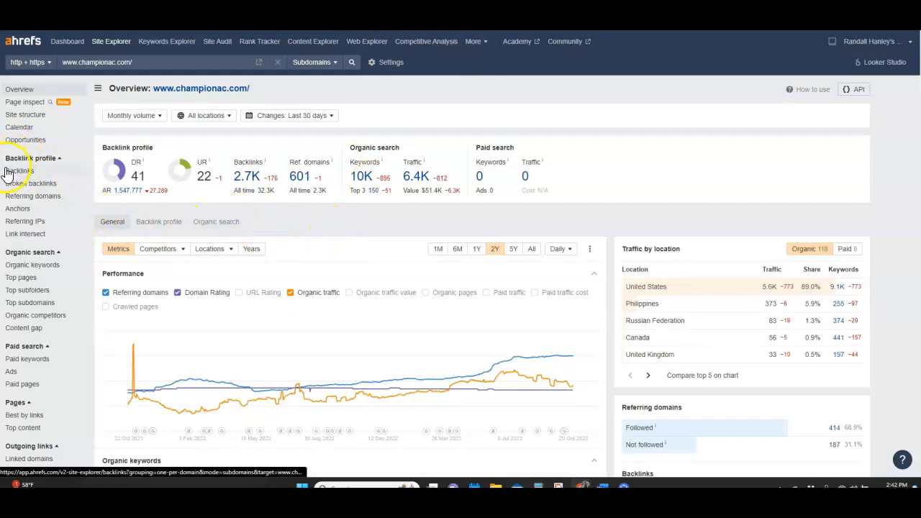
# View the Backlinks report for championac.com with its 625 link groups of referring pages
pyautogui.click(29, 171)
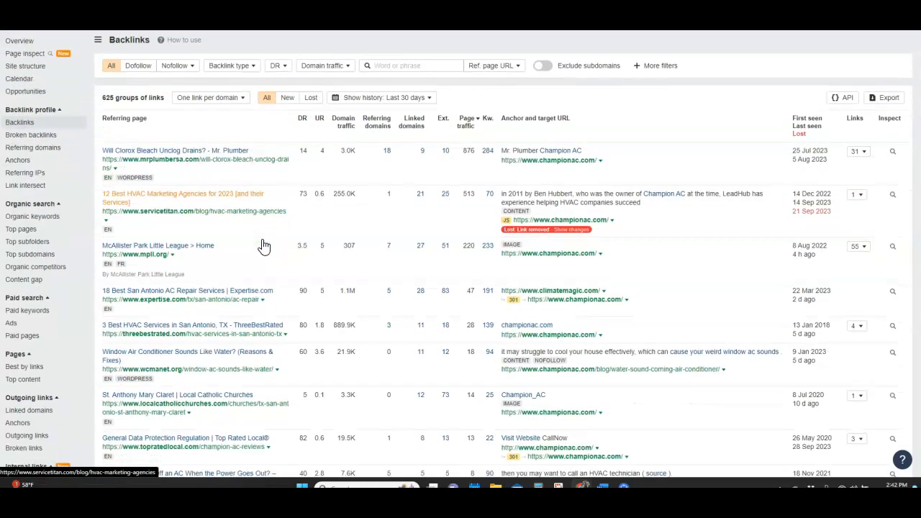
pyautogui.scroll(-3)
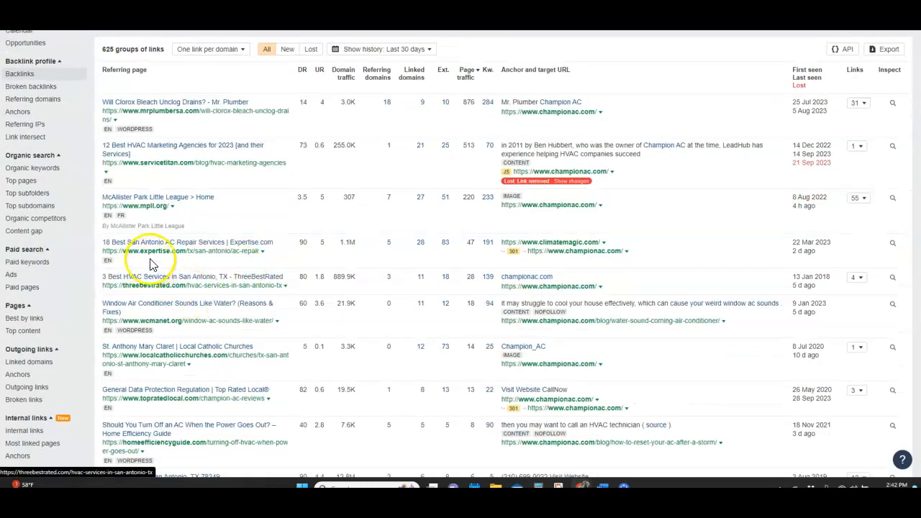
pyautogui.moveTo(230, 250)
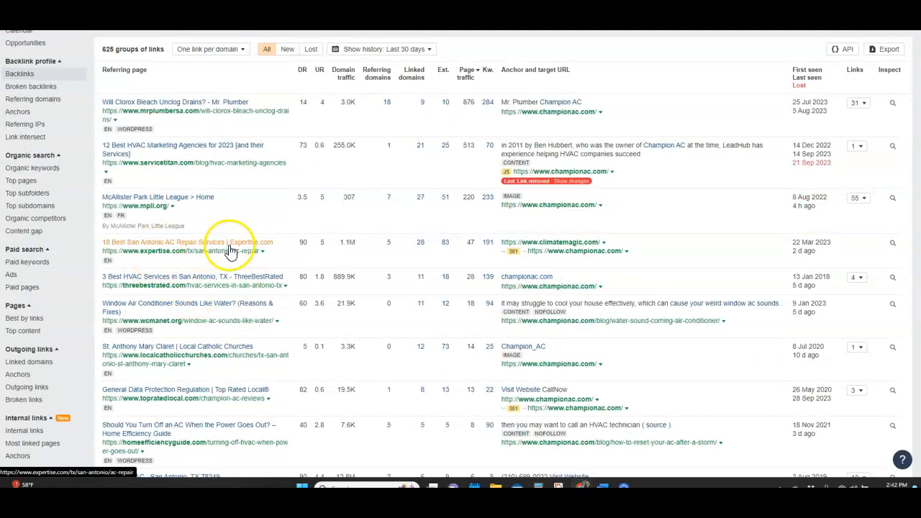
pyautogui.scroll(-3)
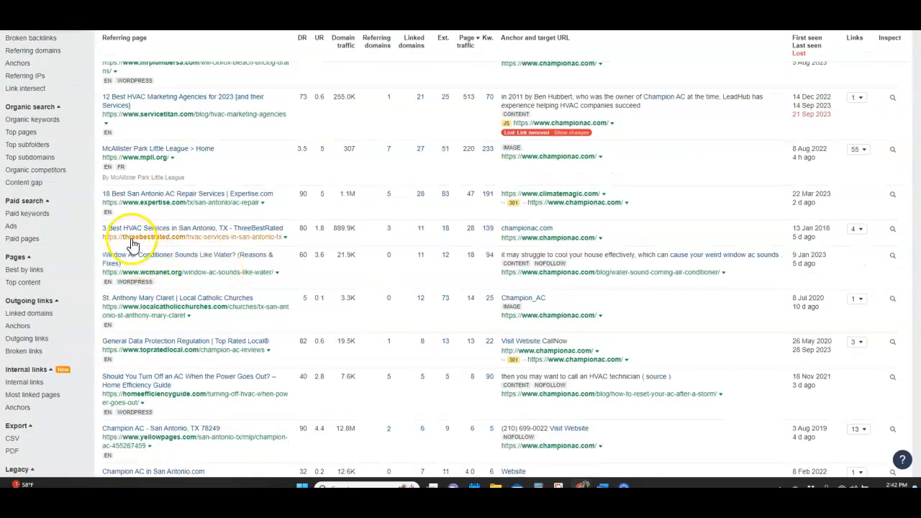
pyautogui.moveTo(247, 236)
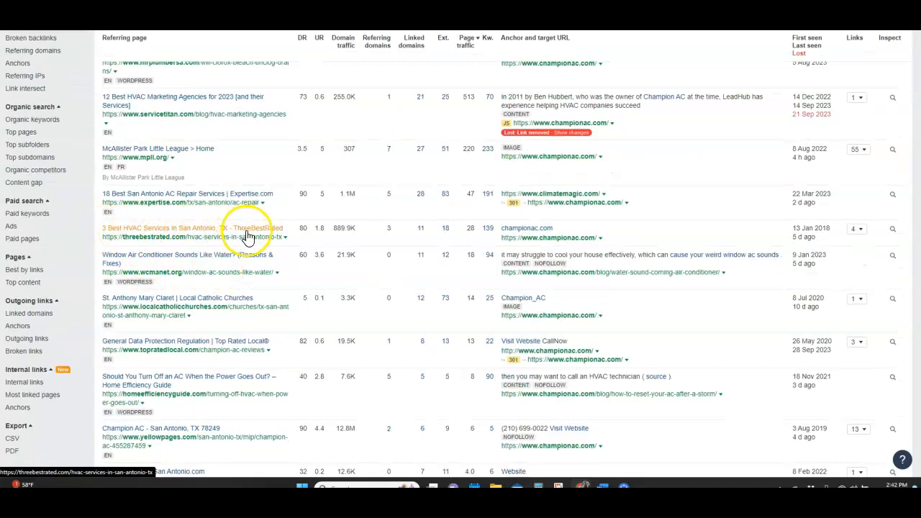
pyautogui.scroll(-3)
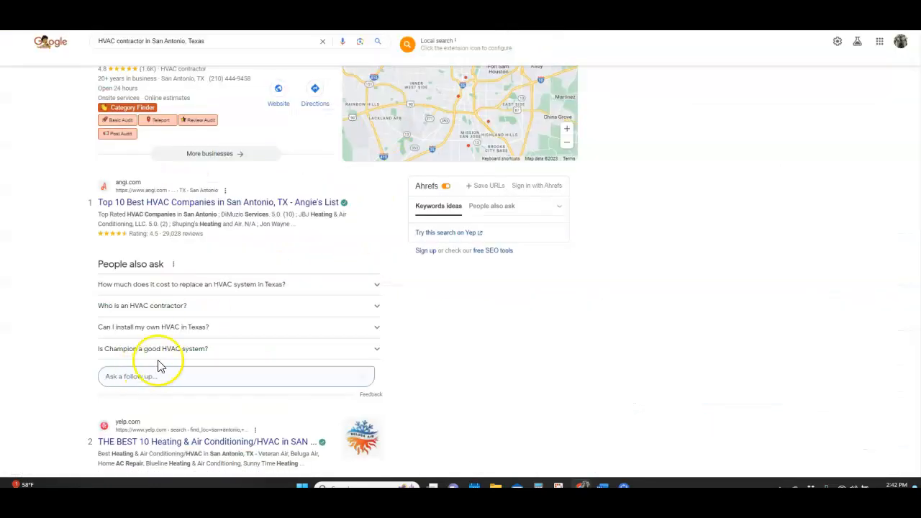
pyautogui.scroll(-3)
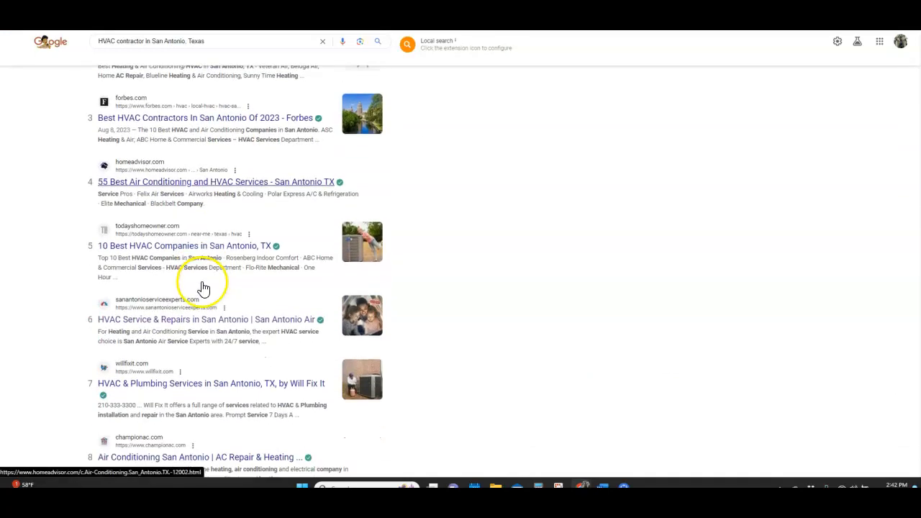
pyautogui.scroll(-3)
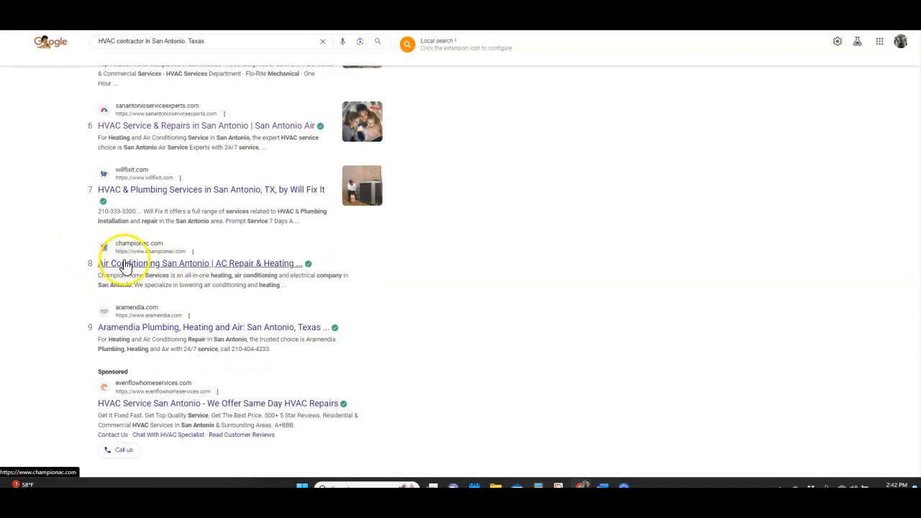
pyautogui.scroll(3)
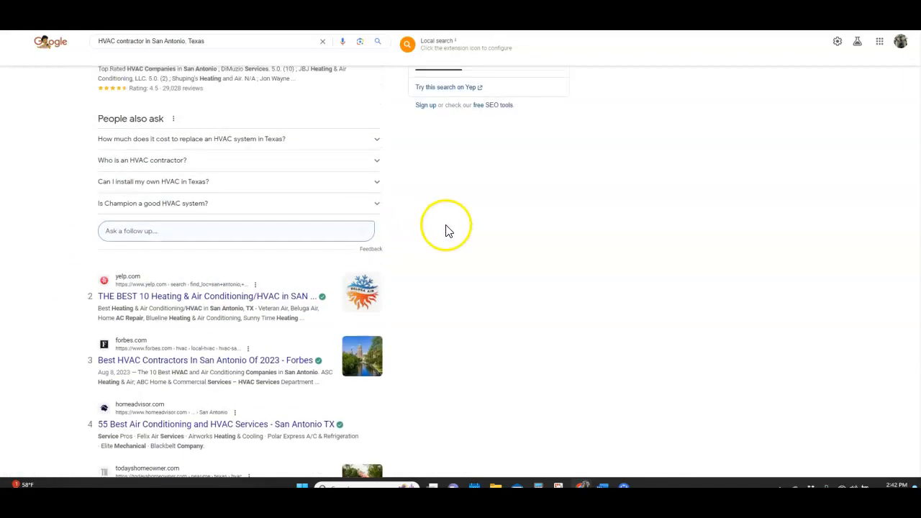
pyautogui.scroll(3)
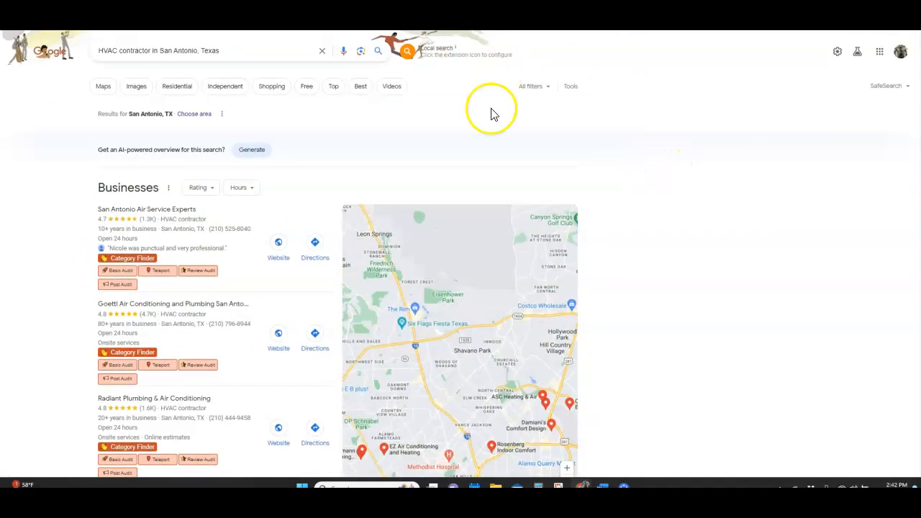
# From the competitor's Site Explorer overview, view its Organic keywords report of 2,141 keywords
pyautogui.click(279, 245)
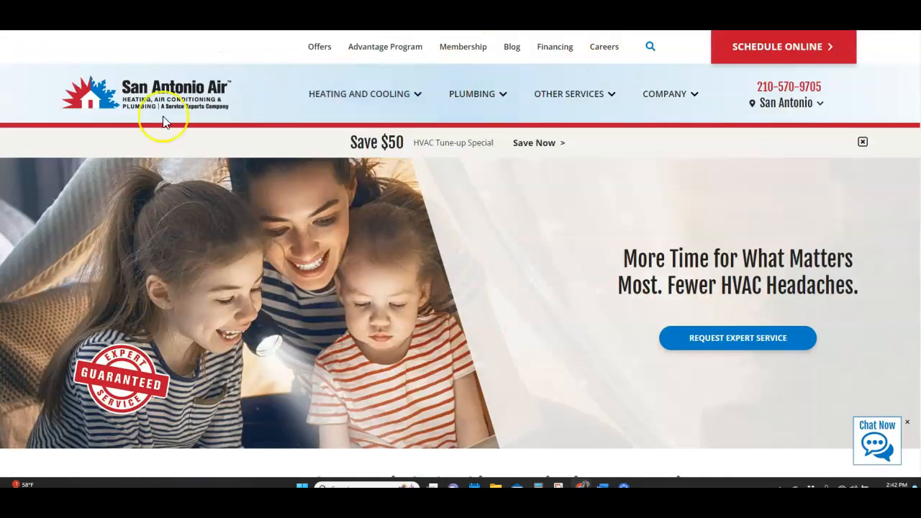
pyautogui.moveTo(204, 98)
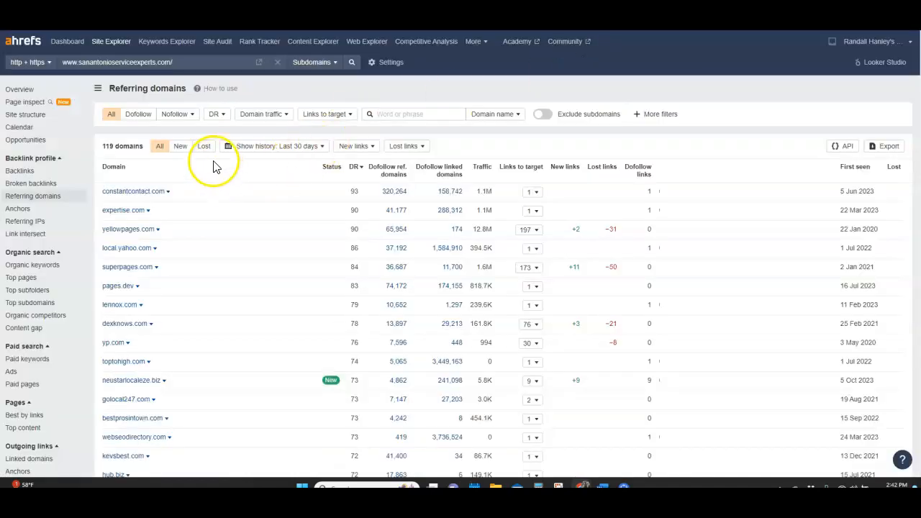
pyautogui.moveTo(26, 140)
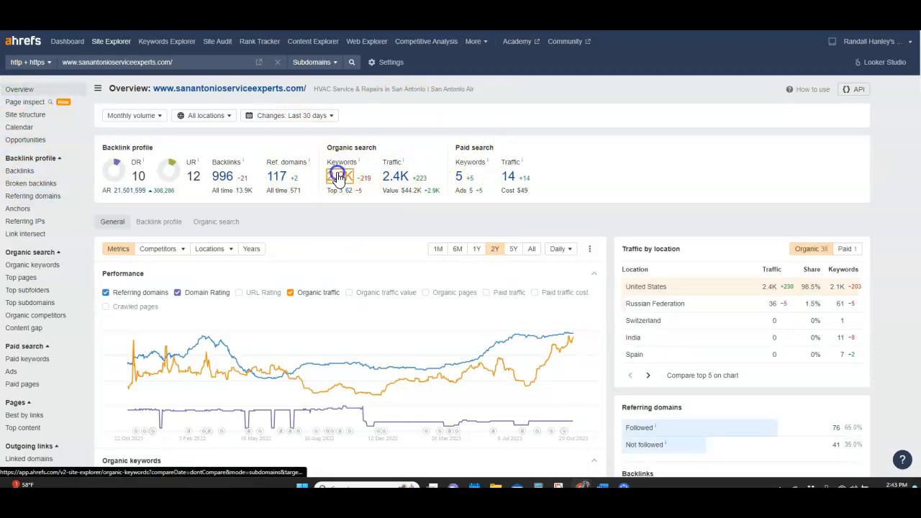
pyautogui.click(338, 176)
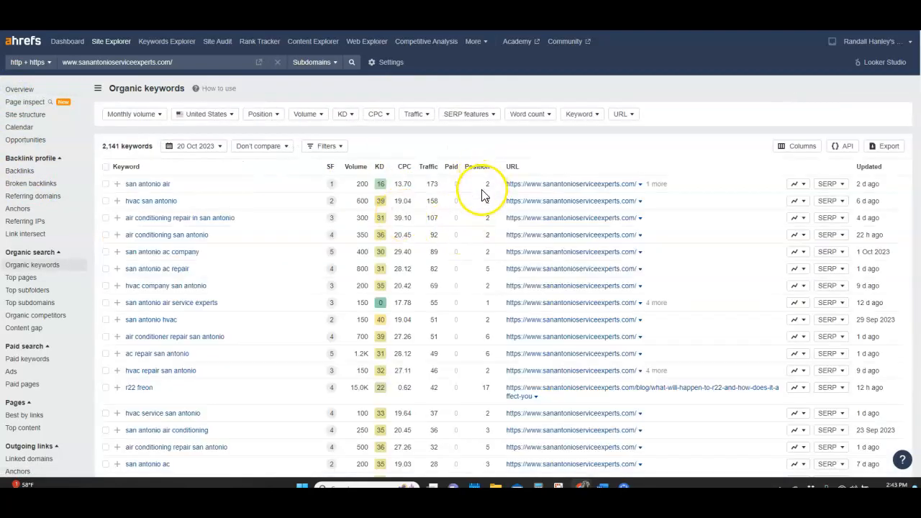
pyautogui.scroll(-3)
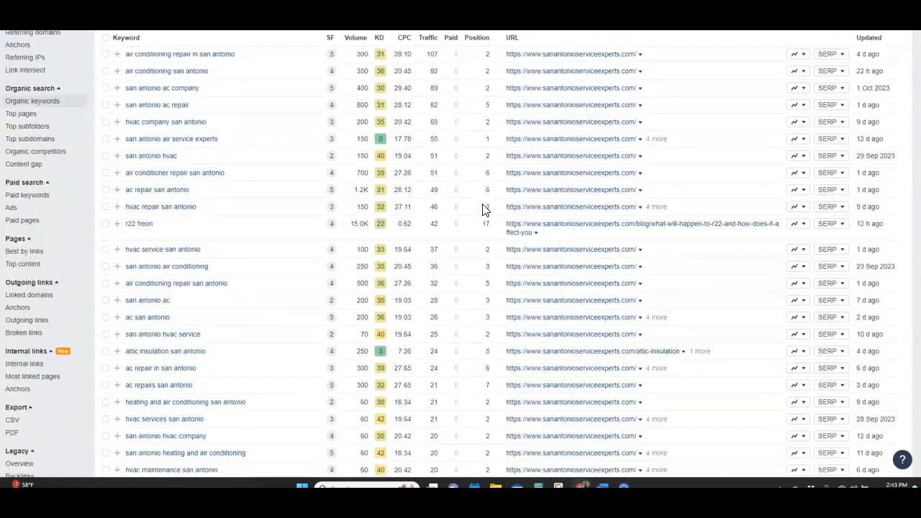
pyautogui.scroll(3)
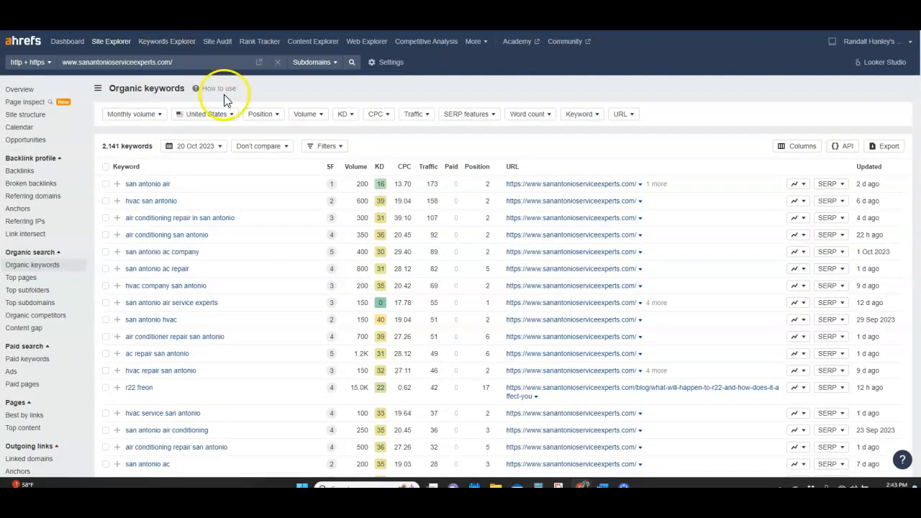
pyautogui.moveTo(243, 129)
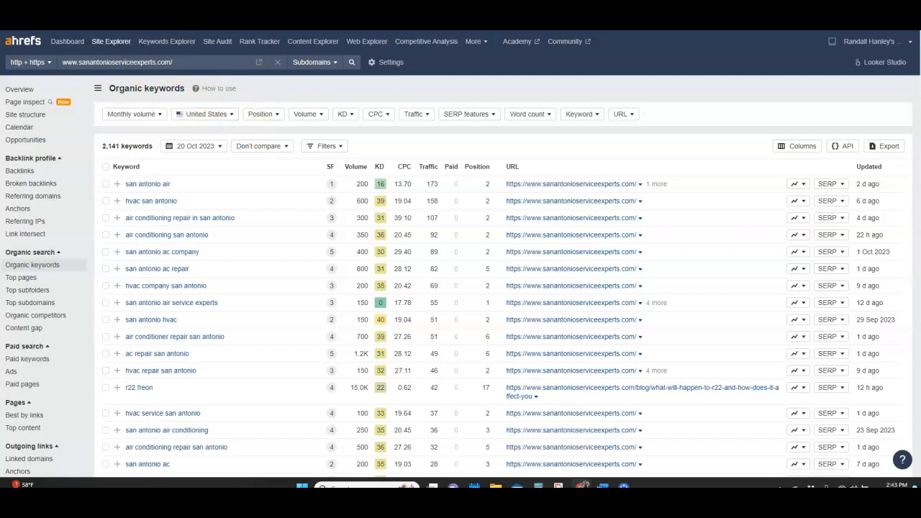
pyautogui.moveTo(32, 196)
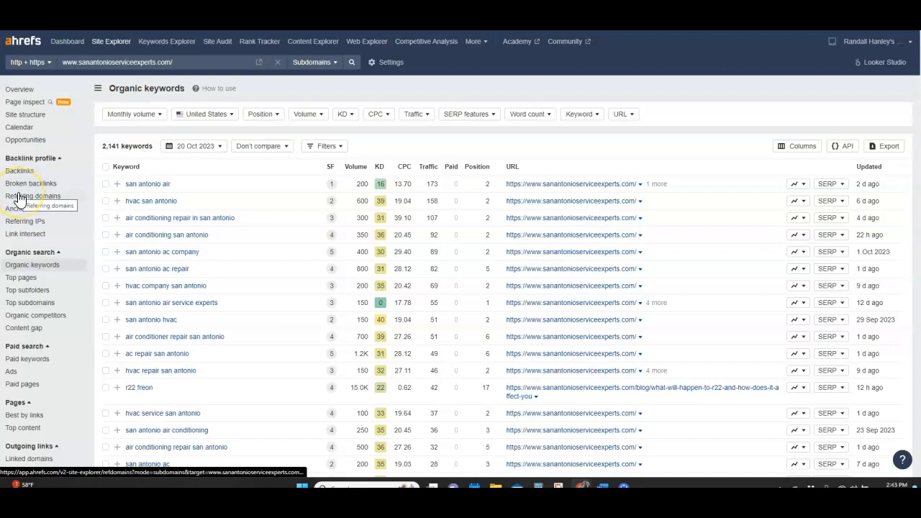
# View the Referring domains report: 119 domains led by constantcontact.com and expertise.com
pyautogui.click(32, 195)
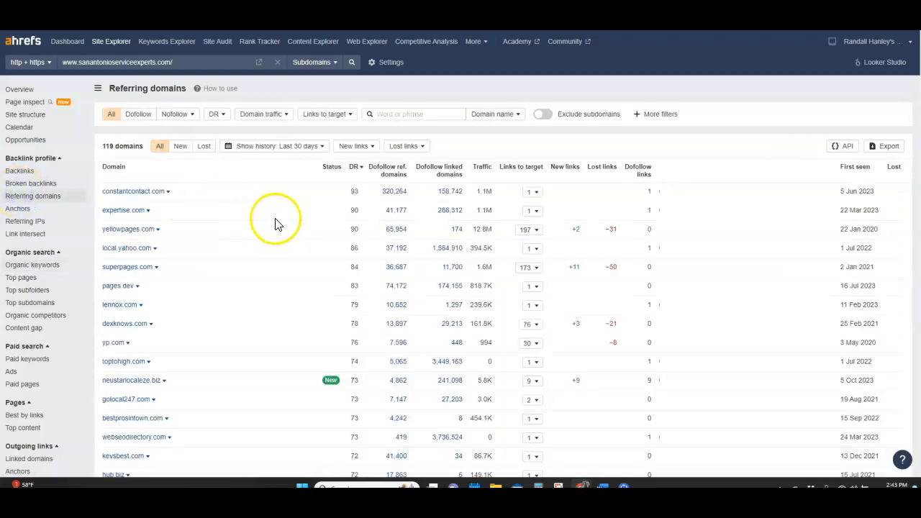
pyautogui.moveTo(157, 232)
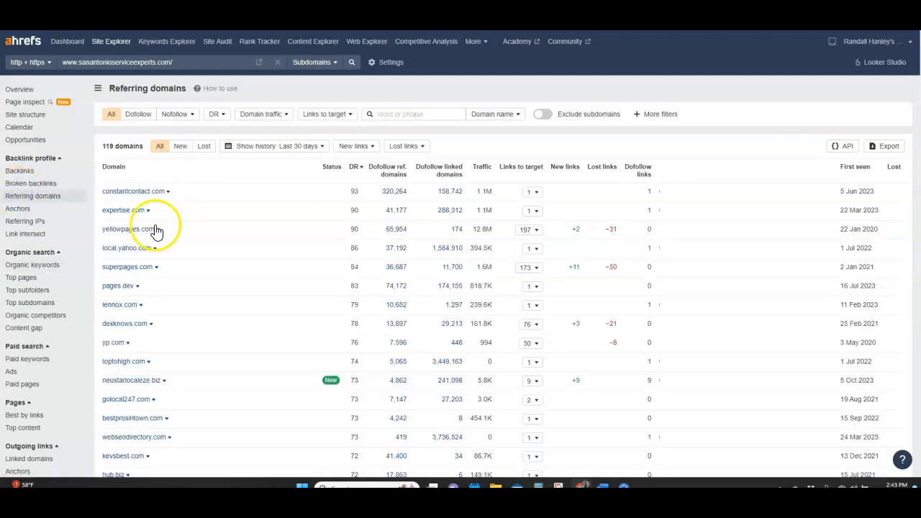
pyautogui.moveTo(118, 201)
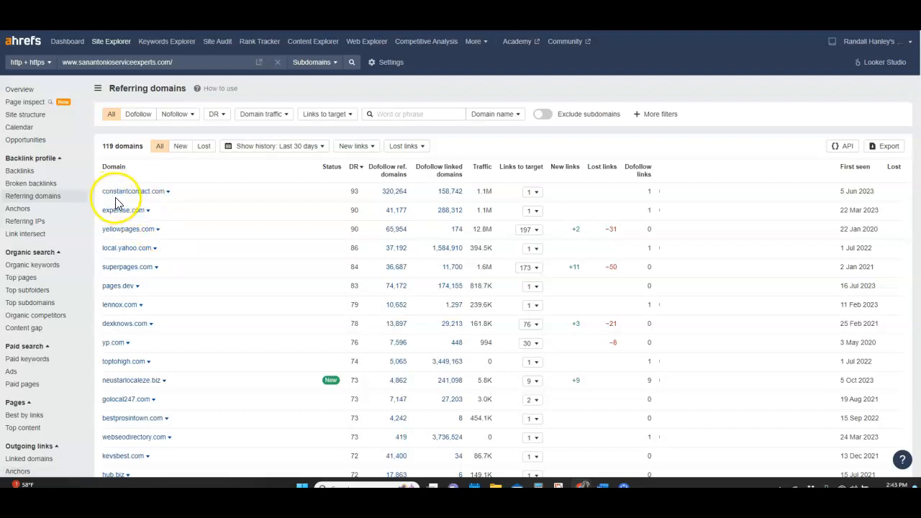
pyautogui.moveTo(316, 193)
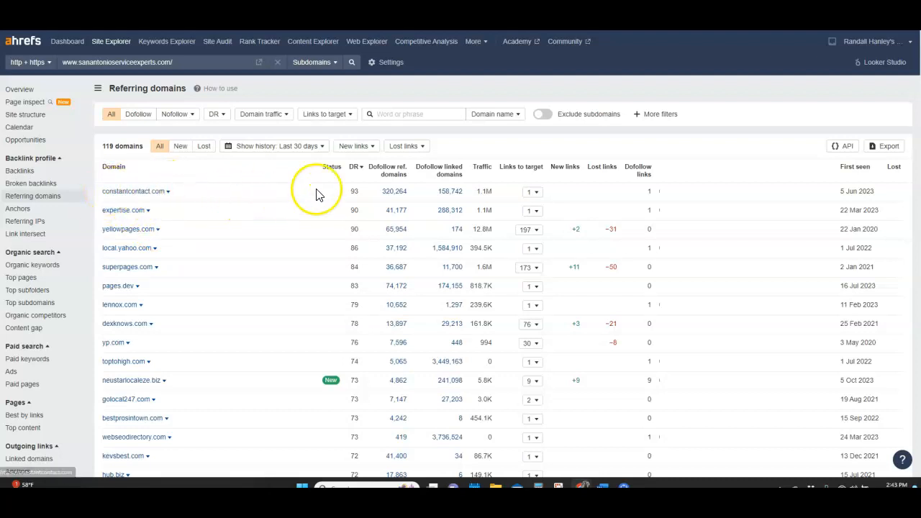
pyautogui.moveTo(472, 200)
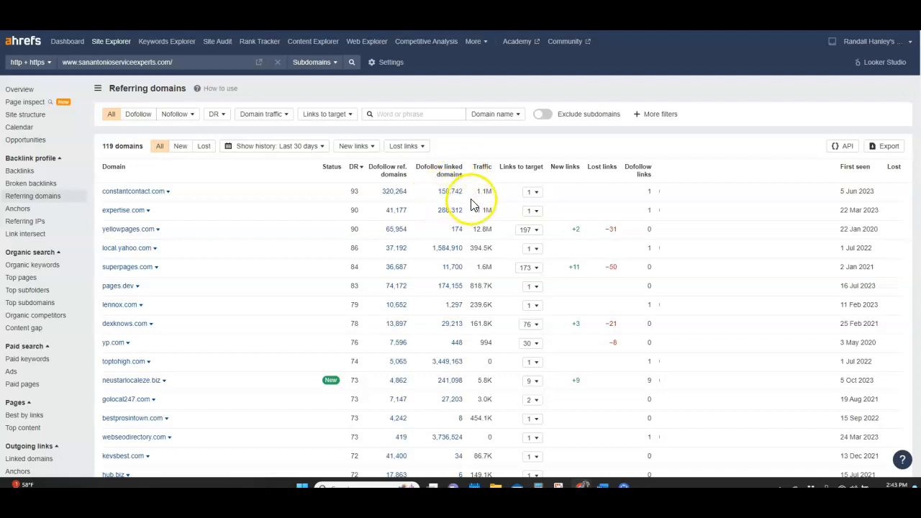
pyautogui.moveTo(200, 210)
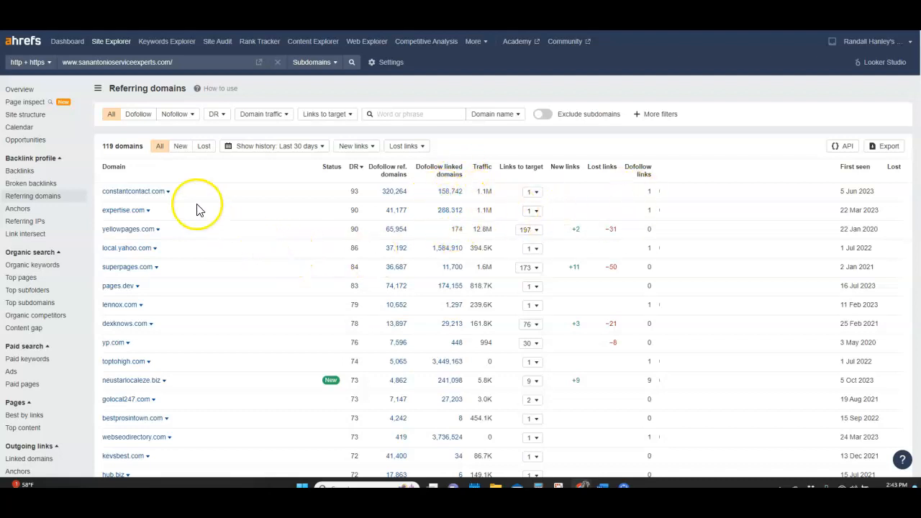
pyautogui.scroll(-3)
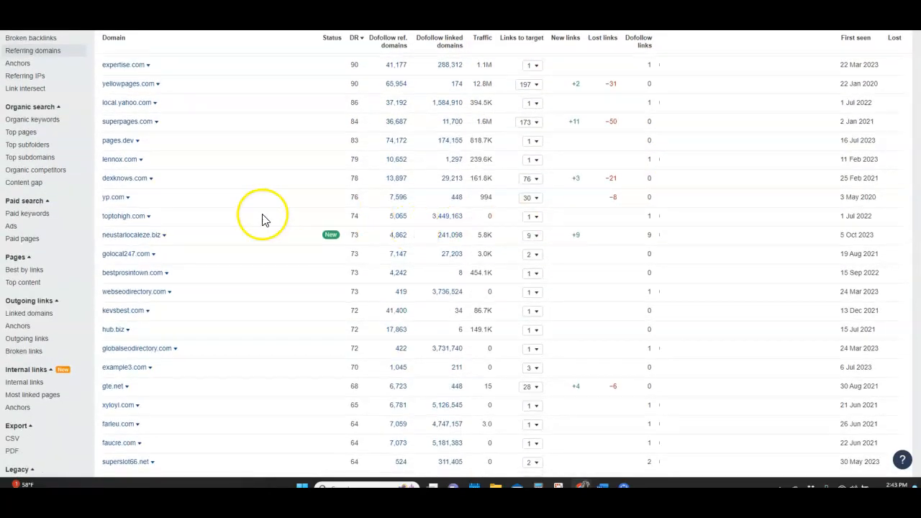
pyautogui.scroll(-3)
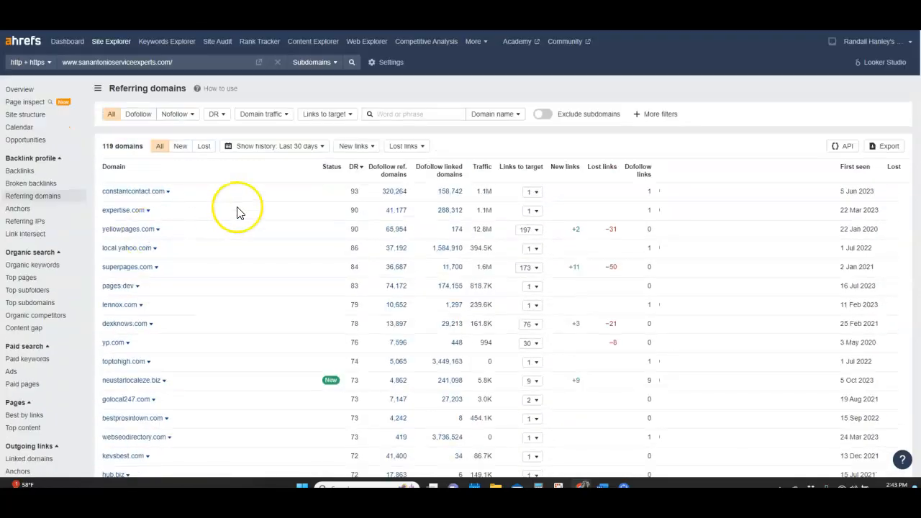
pyautogui.moveTo(46, 92)
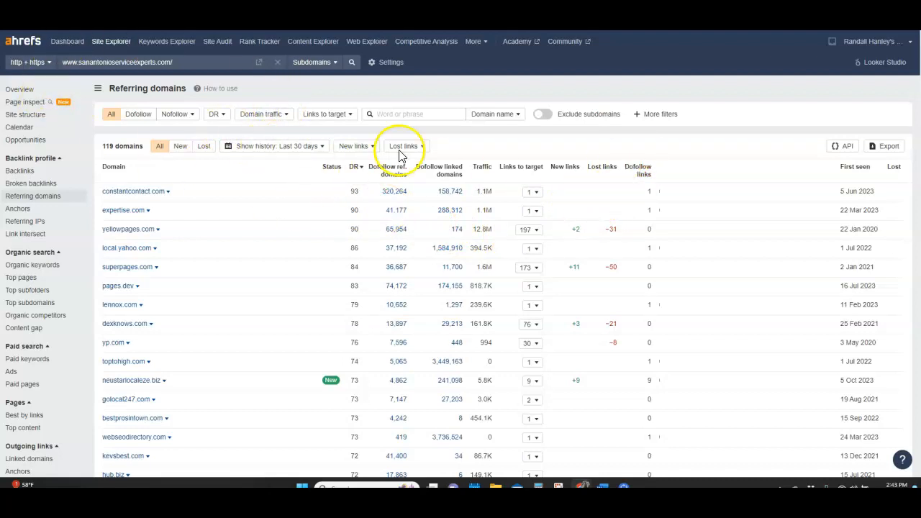
pyautogui.moveTo(266, 168)
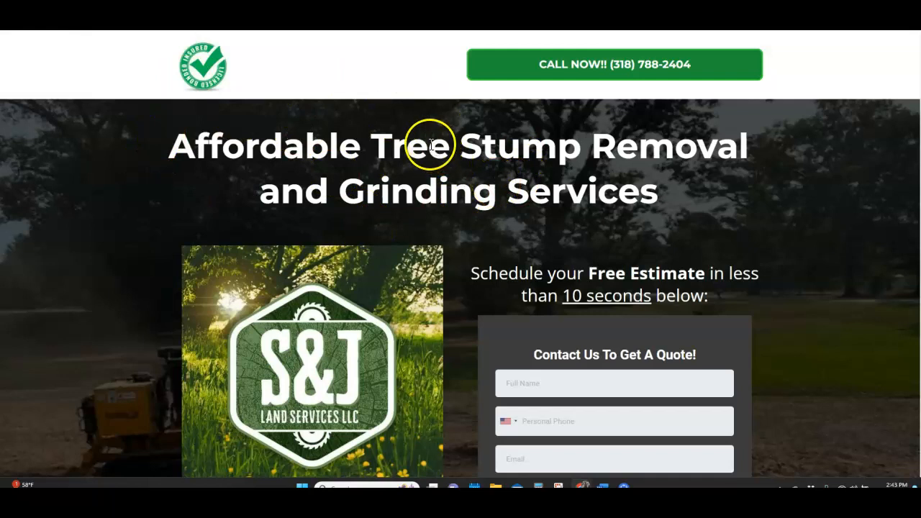
pyautogui.moveTo(486, 173)
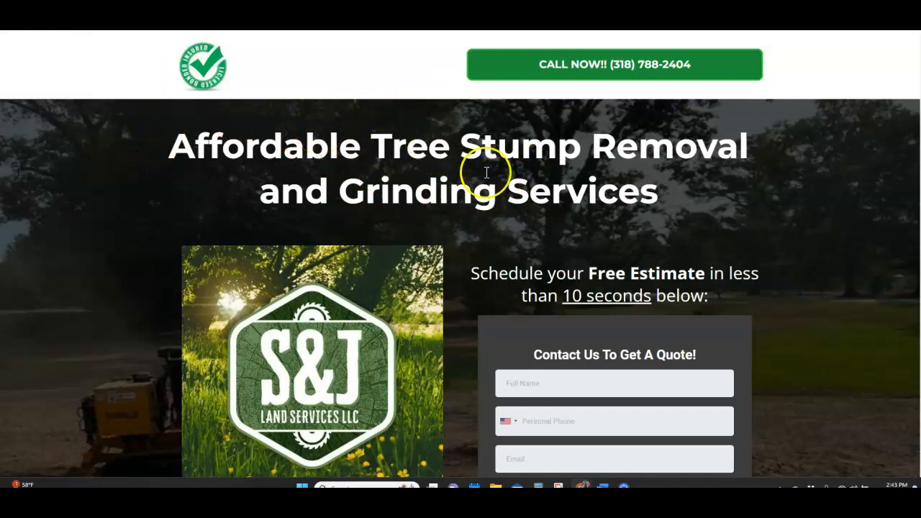
pyautogui.moveTo(677, 165)
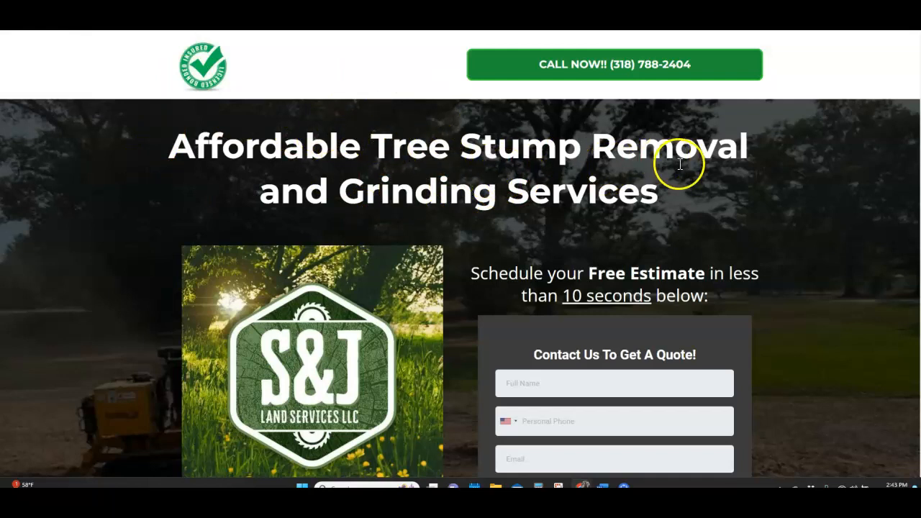
pyautogui.moveTo(396, 178)
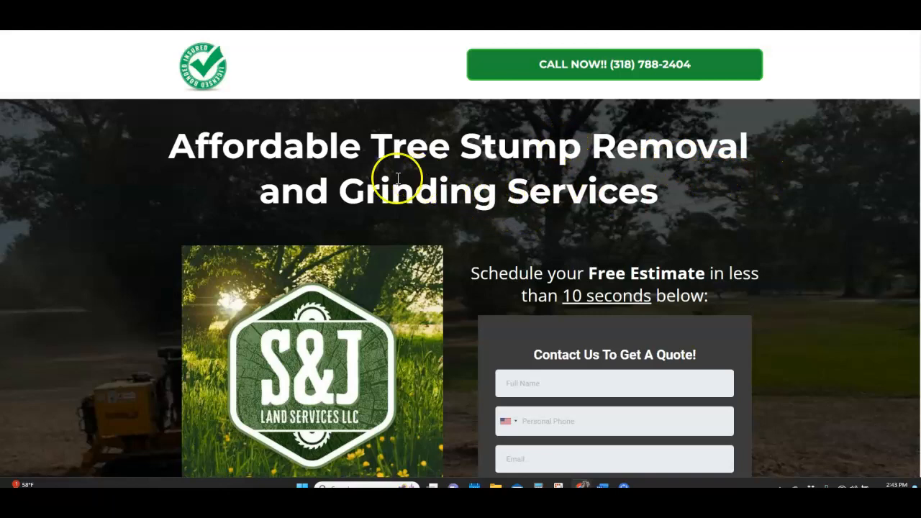
# Browse the S&J Stump Grinding landing page, then switch to the Hanley Digital Consulting tab
pyautogui.scroll(-3)
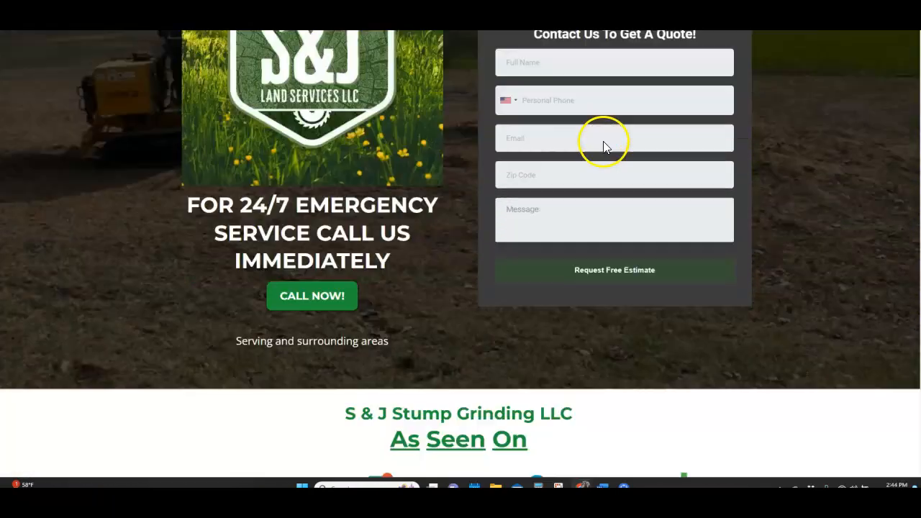
pyautogui.scroll(3)
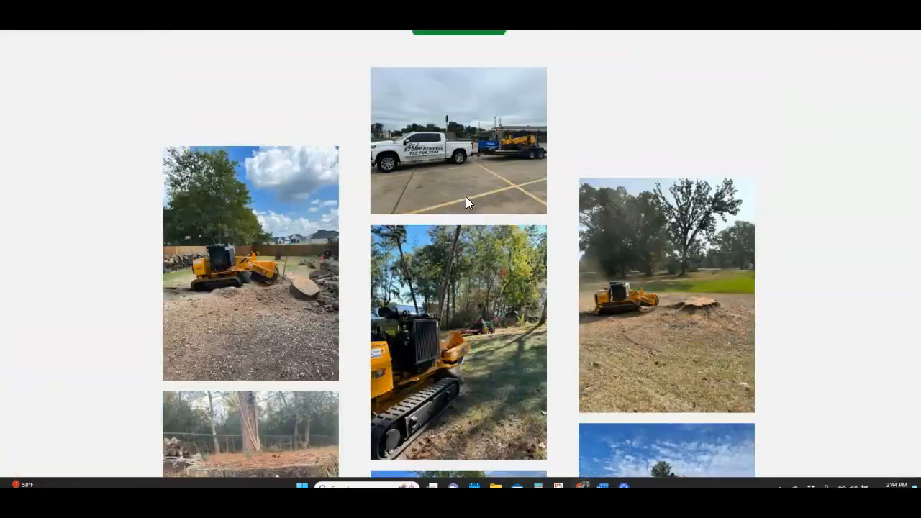
pyautogui.scroll(-3)
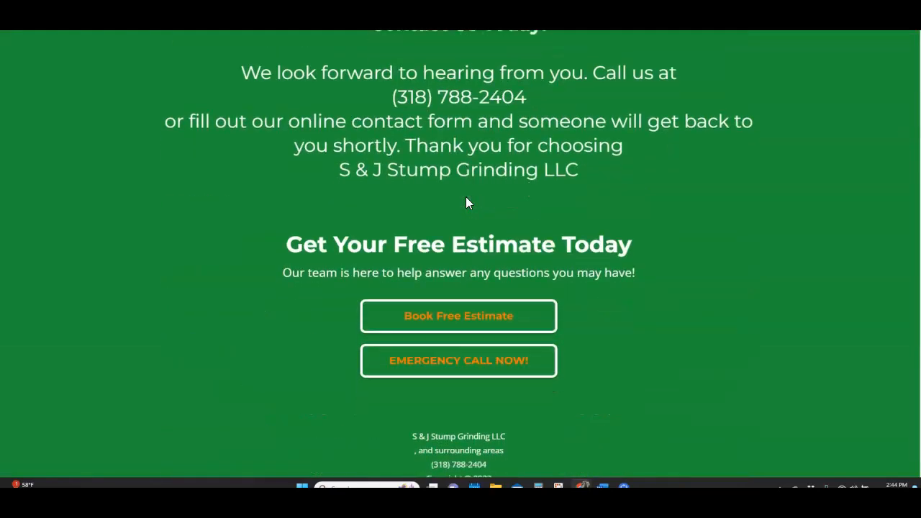
pyautogui.scroll(3)
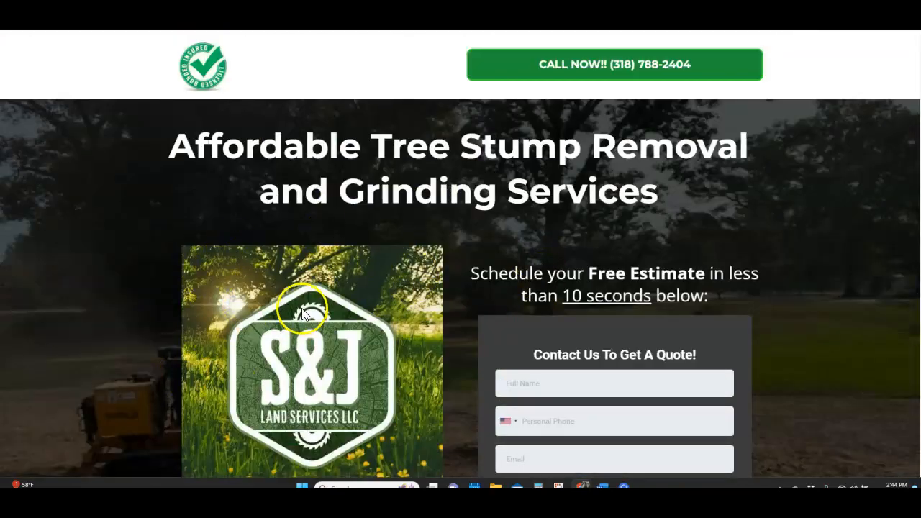
pyautogui.moveTo(215, 148)
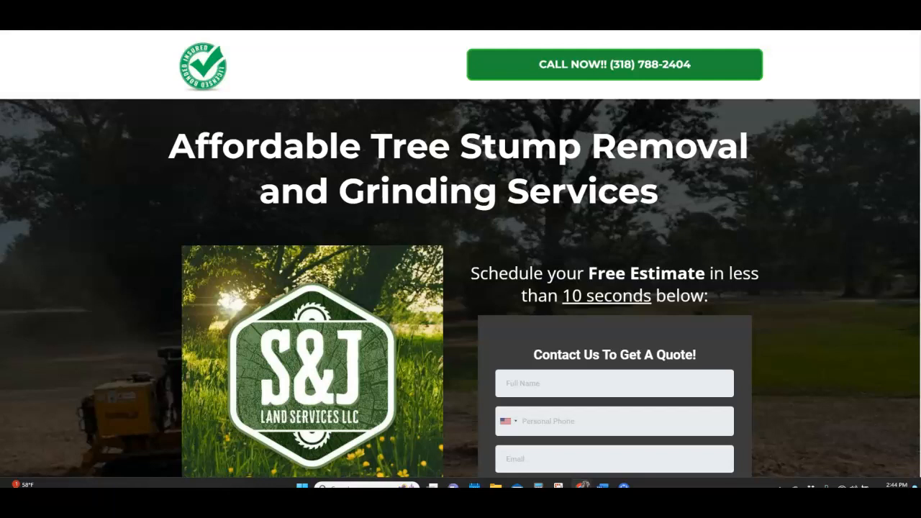
pyautogui.click(461, 288)
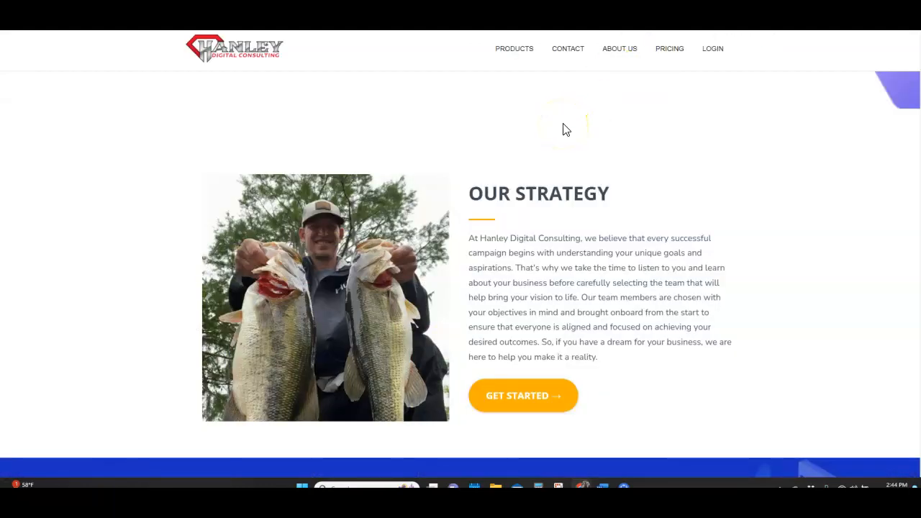